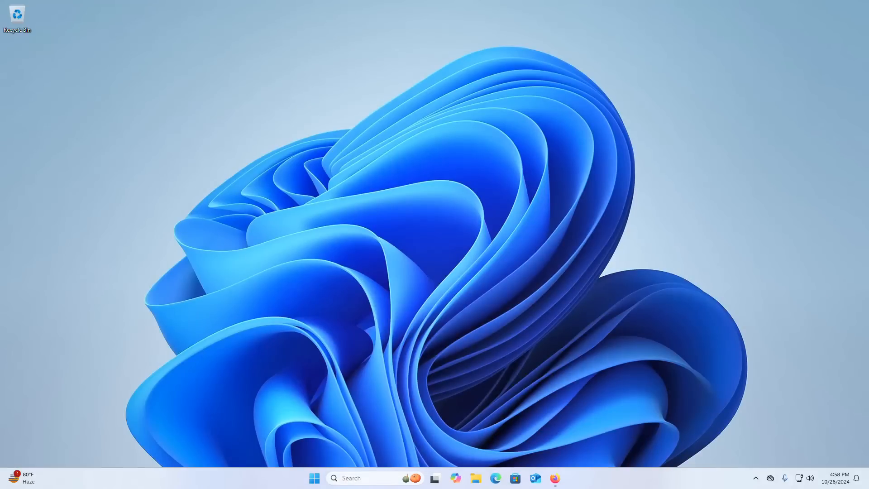
pyautogui.moveTo(396, 69)
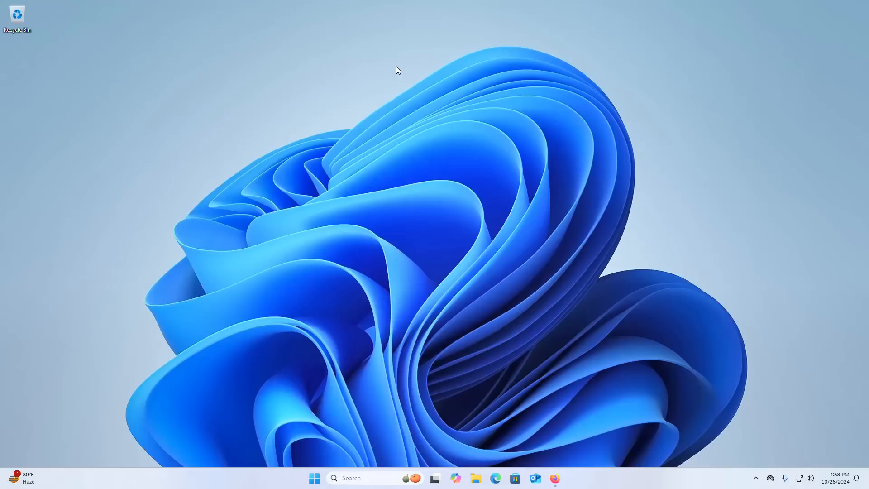
pyautogui.moveTo(495, 213)
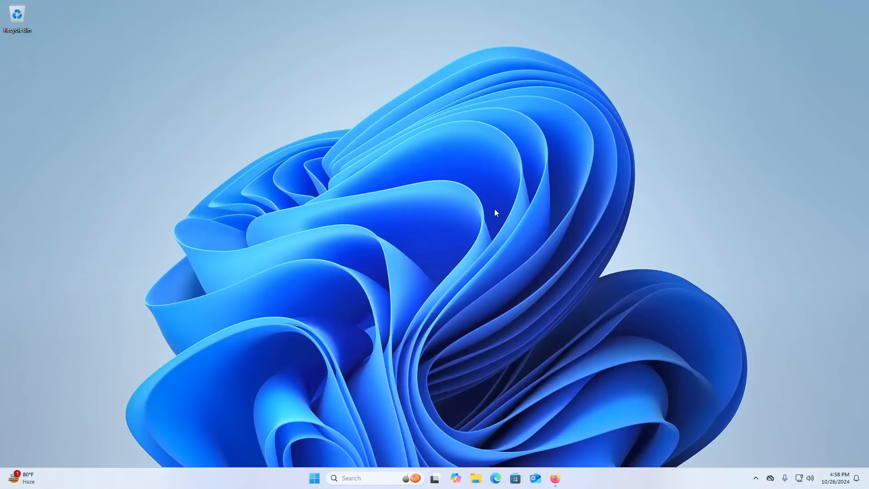
pyautogui.moveTo(555, 478)
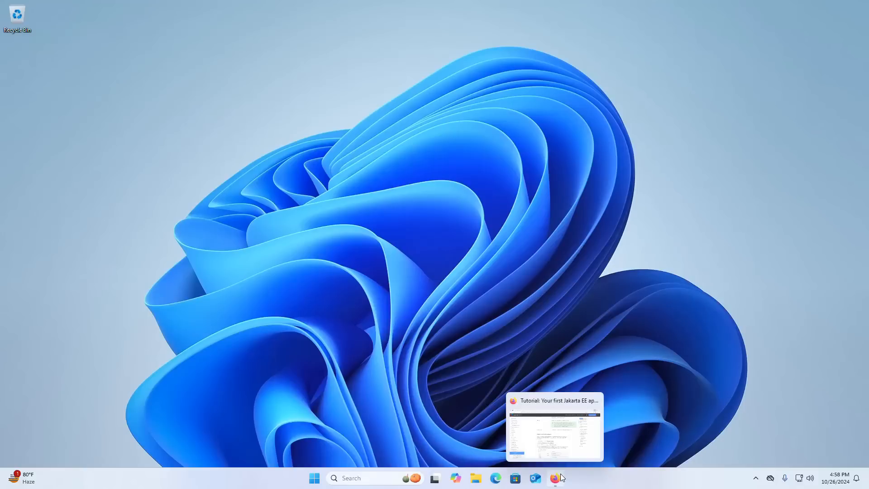
# Review the tutorial's prerequisites: IntelliJ IDEA Ultimate, plugins, JDK and Tomcat
pyautogui.click(554, 478)
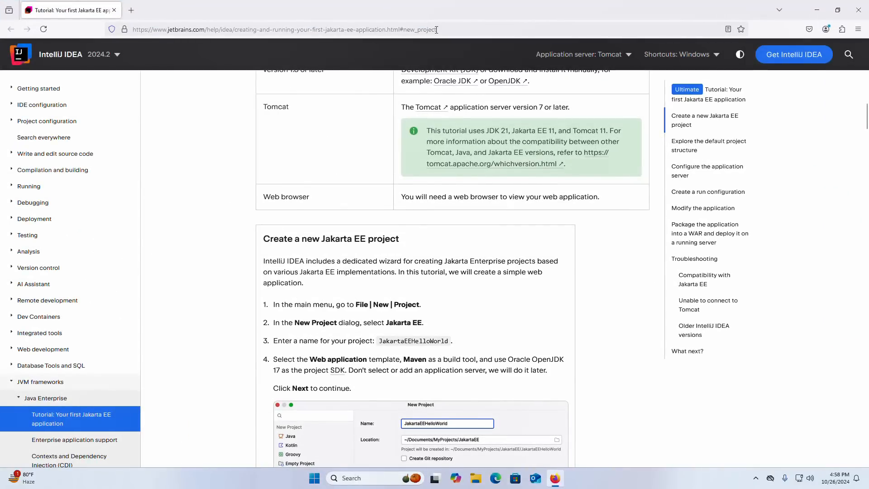
pyautogui.scroll(3)
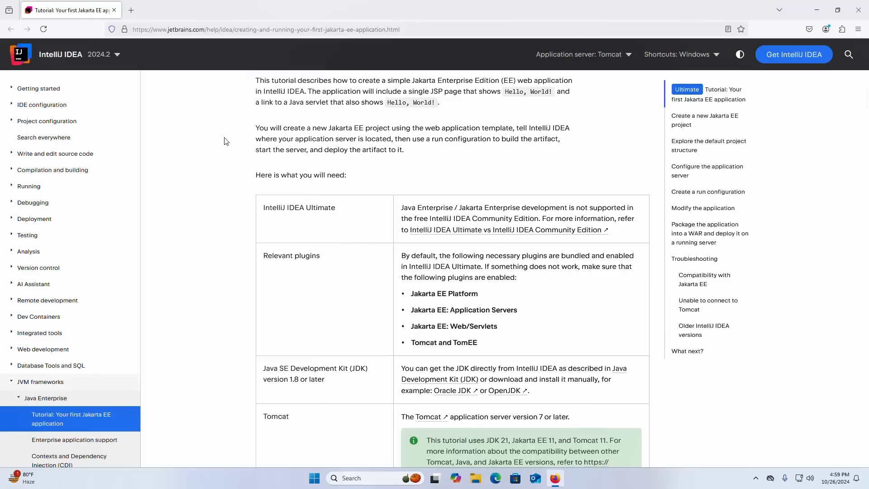
pyautogui.scroll(-3)
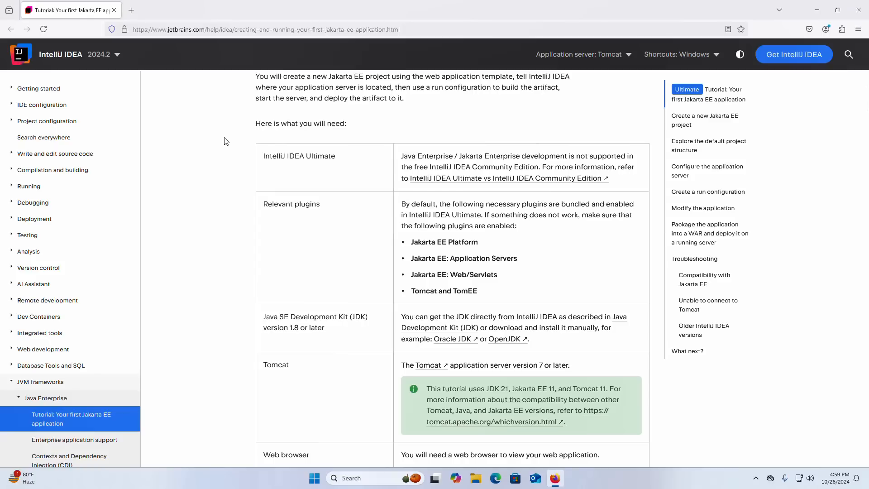
pyautogui.scroll(-3)
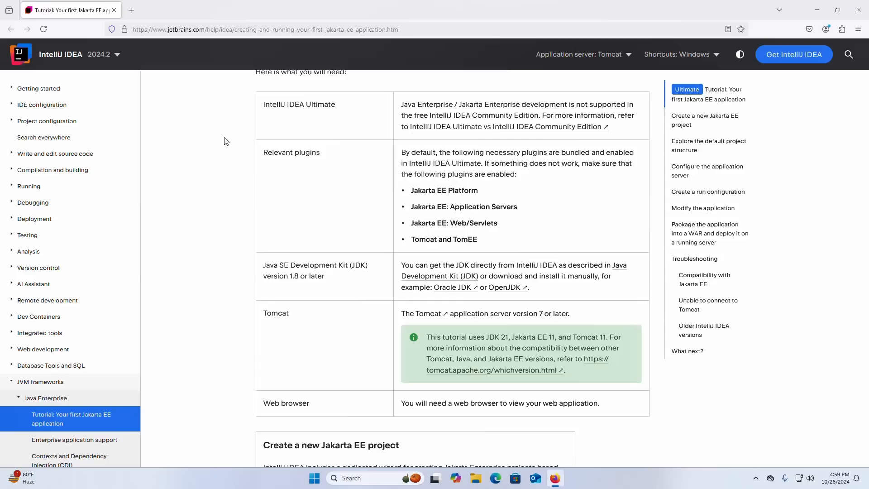
pyautogui.click(705, 119)
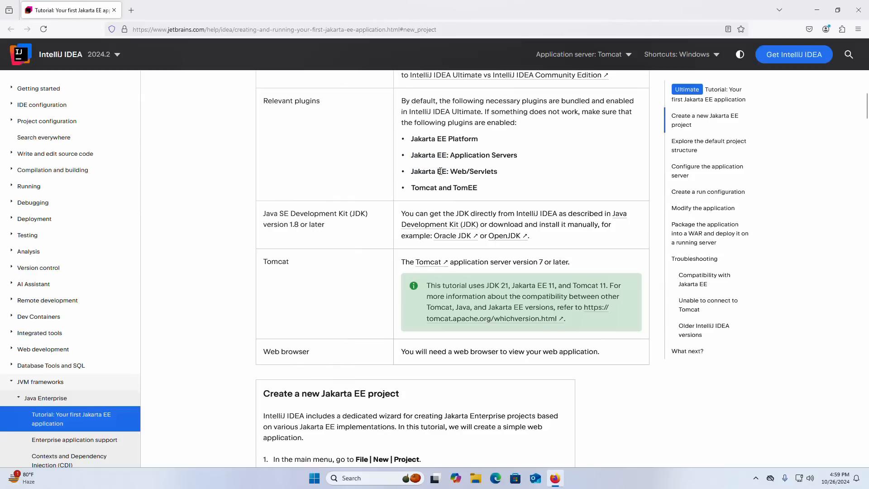
pyautogui.doubleClick(459, 171)
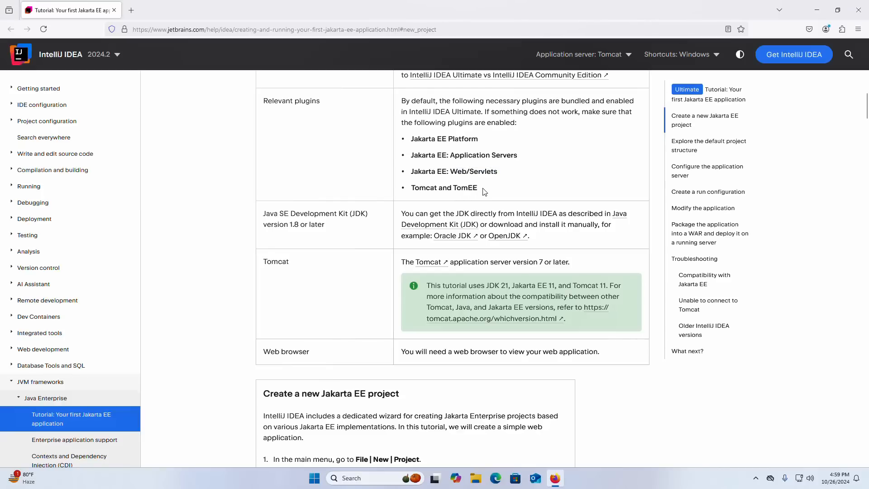
pyautogui.scroll(-3)
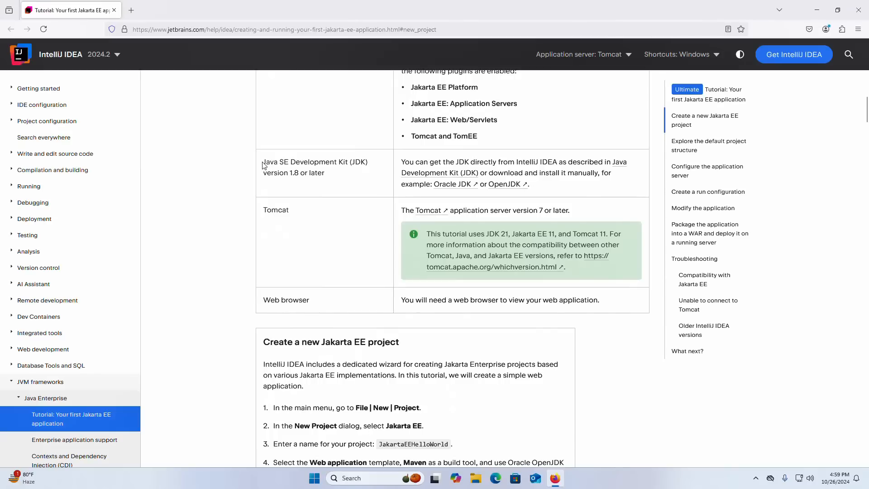
pyautogui.moveTo(268, 186)
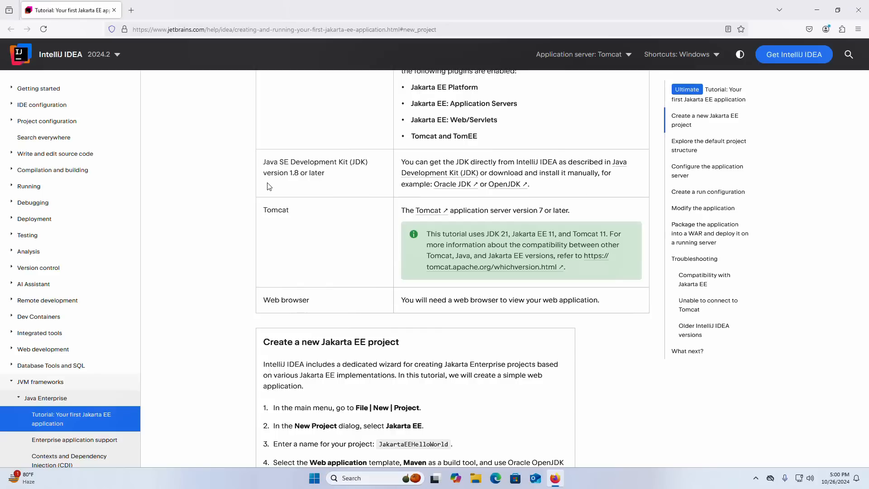
pyautogui.moveTo(264, 301)
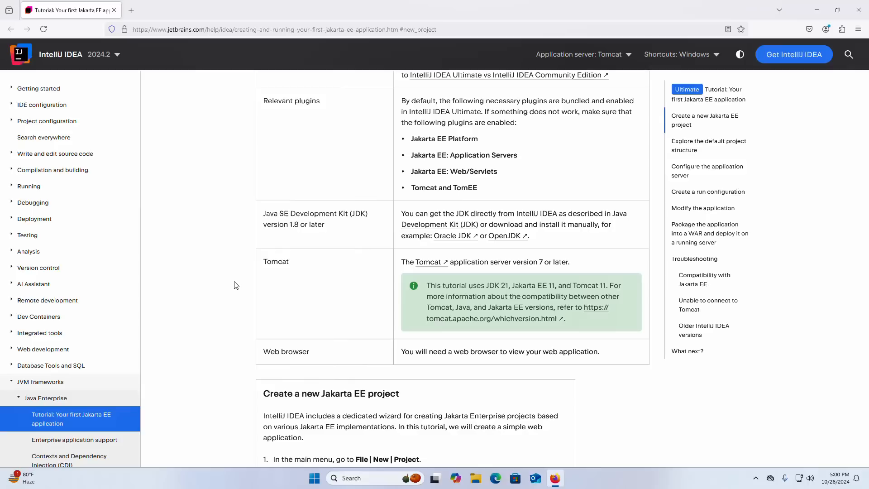
pyautogui.moveTo(232, 336)
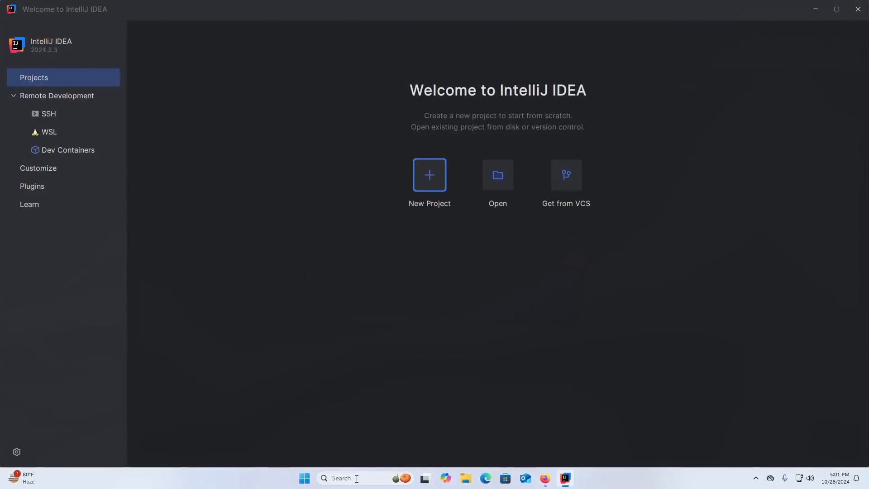
# Launch Configure Tomcat from Windows Search and approve the User Account Control prompt
pyautogui.write('t')
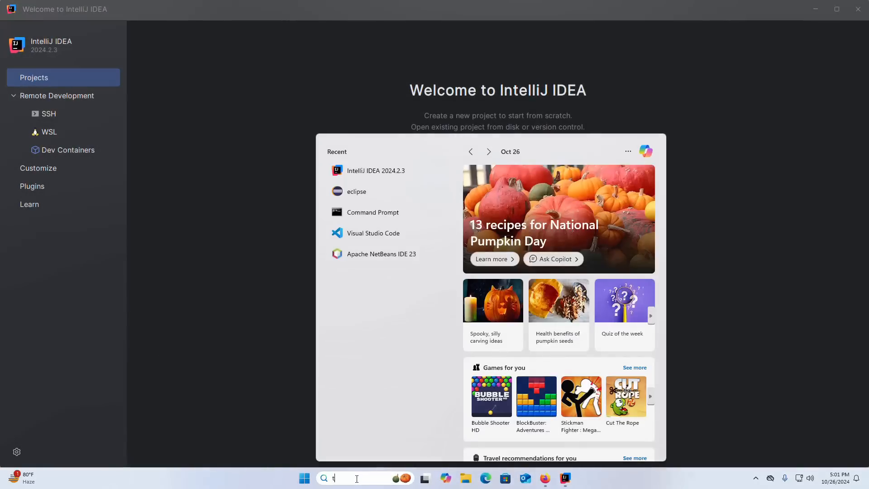
pyautogui.write('t')
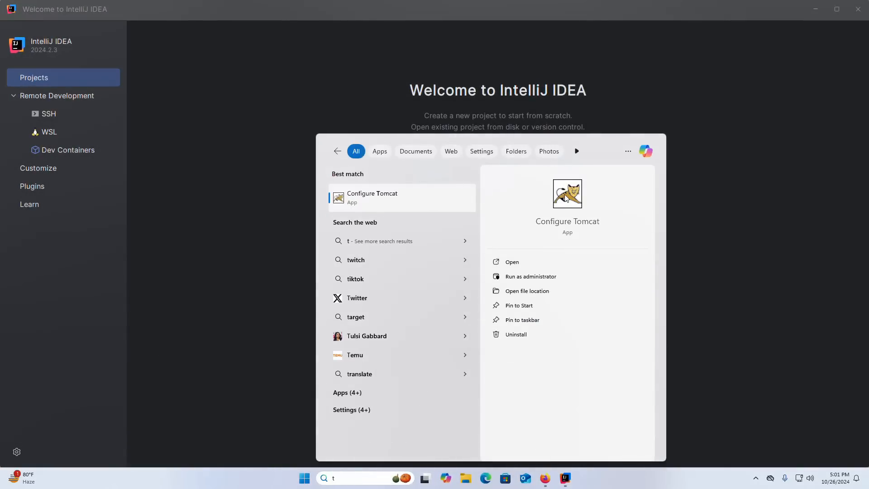
pyautogui.click(531, 276)
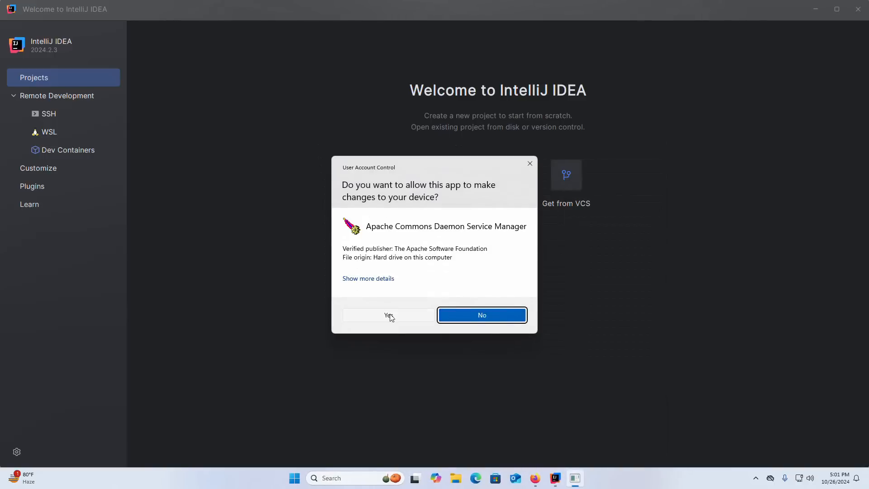
pyautogui.click(388, 315)
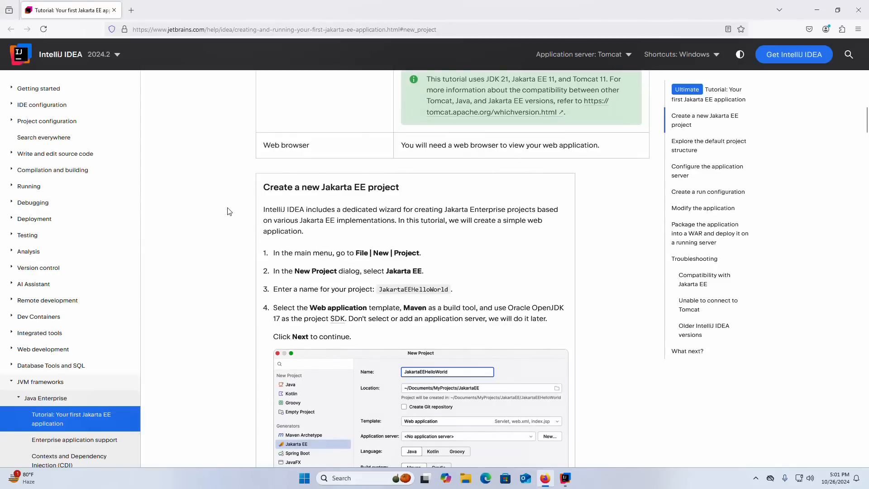
# Scroll the tutorial to the 'Create a new Jakarta EE project' section
pyautogui.scroll(-3)
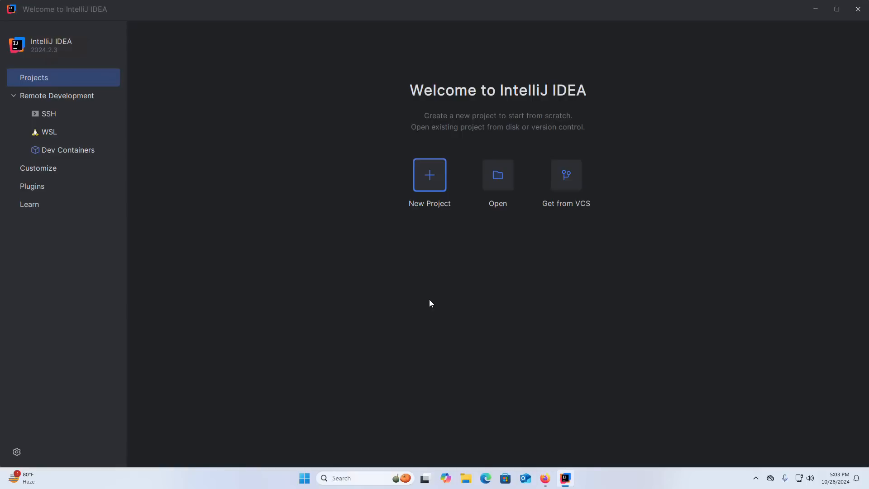
pyautogui.moveTo(428, 191)
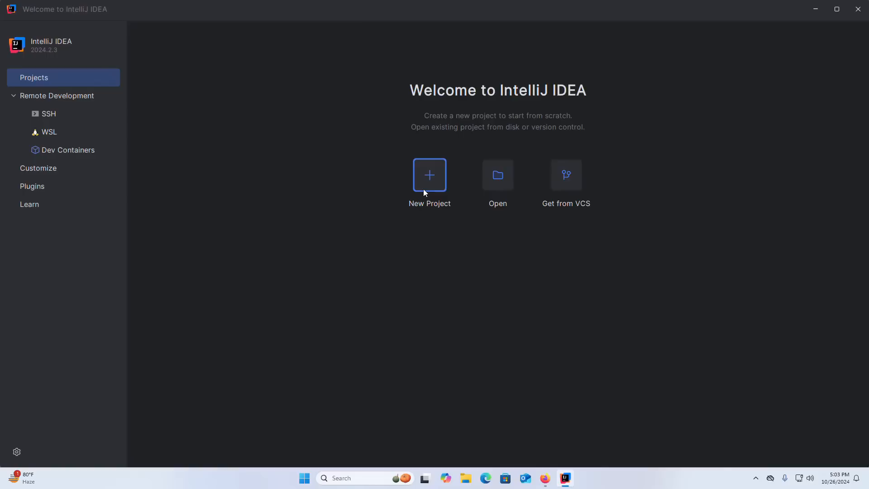
pyautogui.moveTo(424, 189)
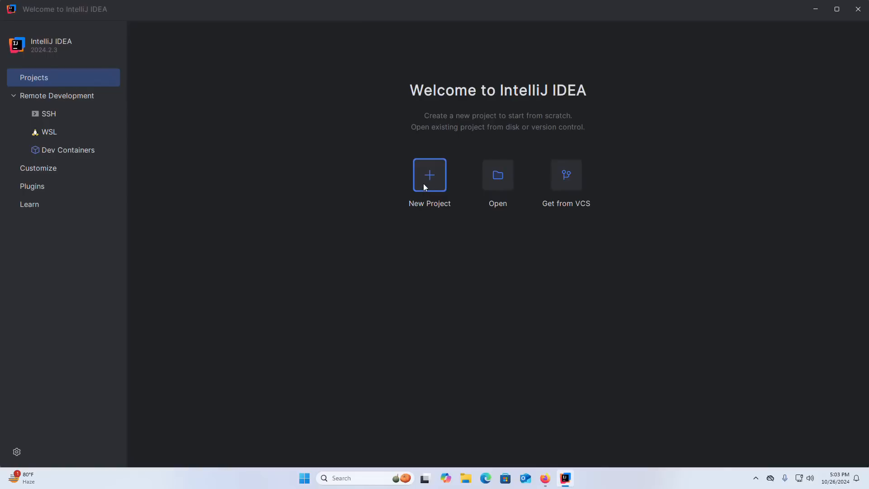
# Start a New Project from the Welcome screen using the Jakarta EE generator
pyautogui.click(429, 175)
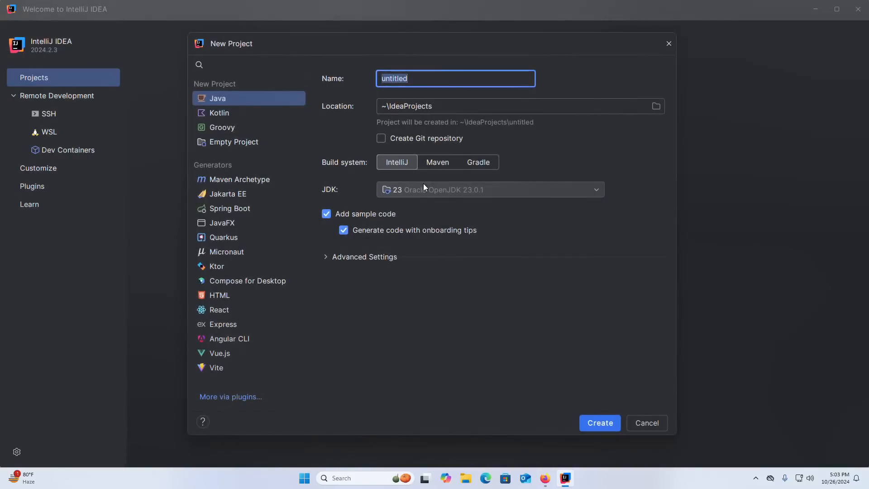
pyautogui.moveTo(254, 40)
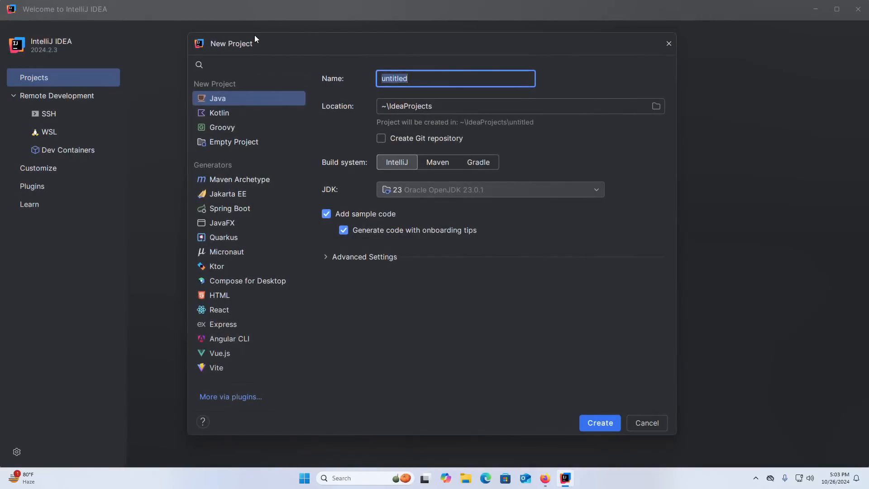
pyautogui.moveTo(216, 197)
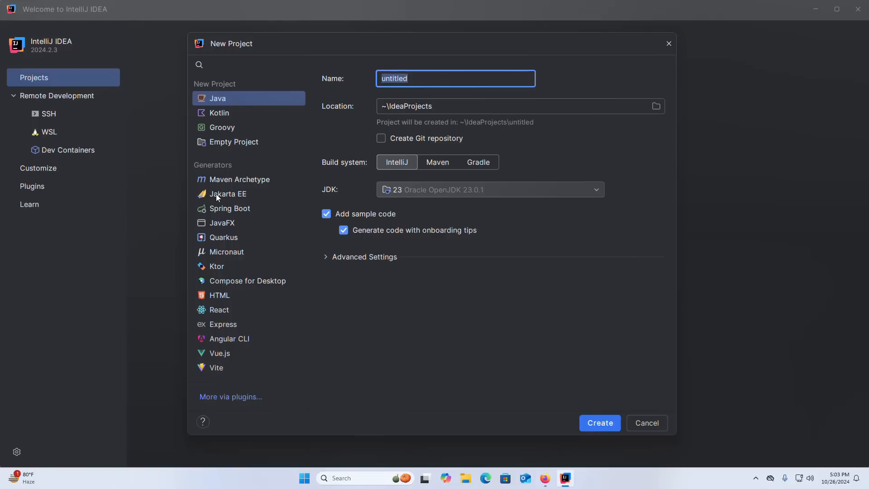
pyautogui.click(228, 193)
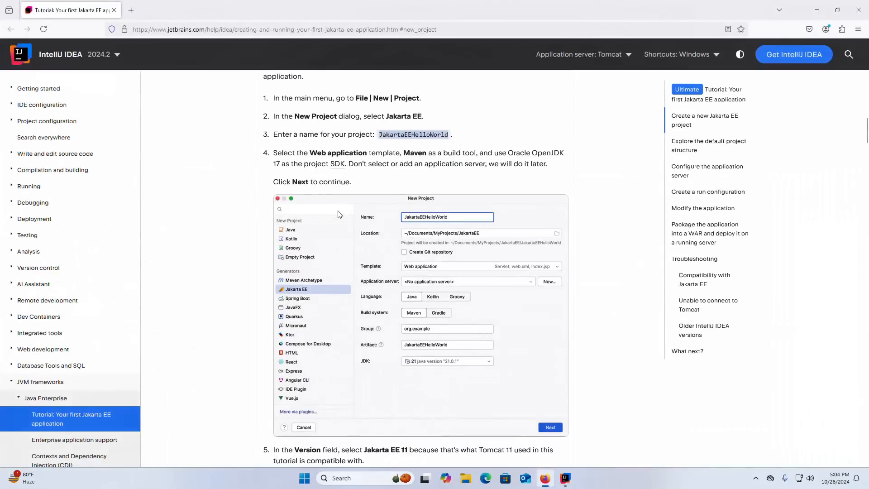
pyautogui.moveTo(316, 143)
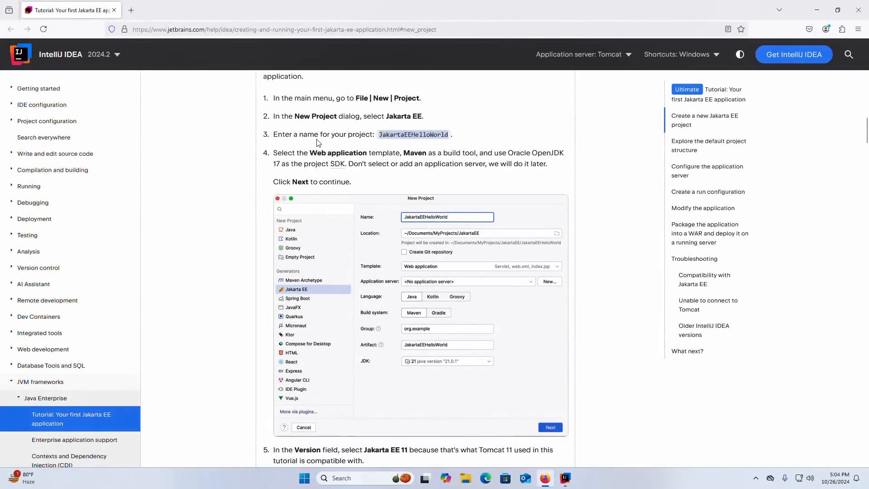
pyautogui.moveTo(394, 134)
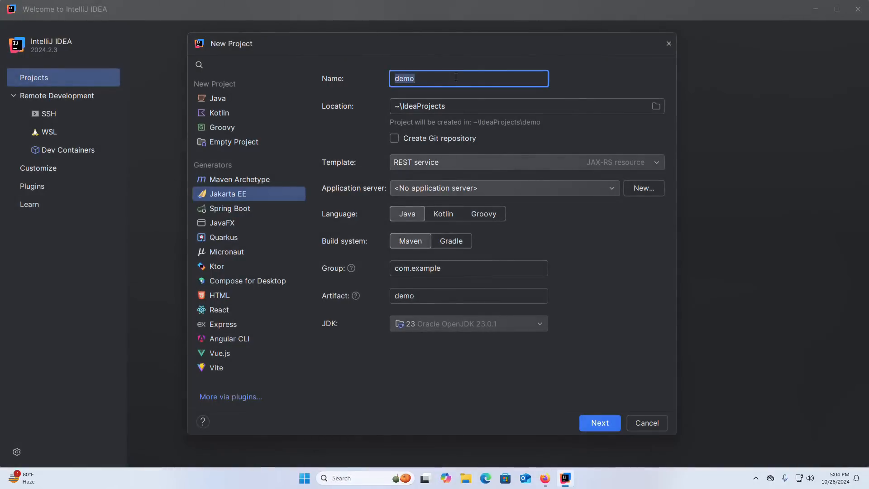
# Name the project JakartaEEHelloWorld and select the Web application template
pyautogui.write('JakartaEEHelloWorld')
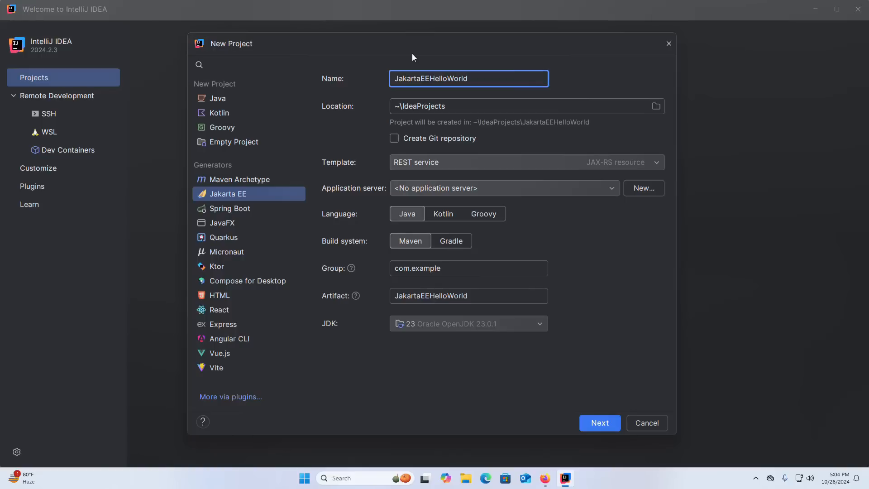
pyautogui.moveTo(595, 76)
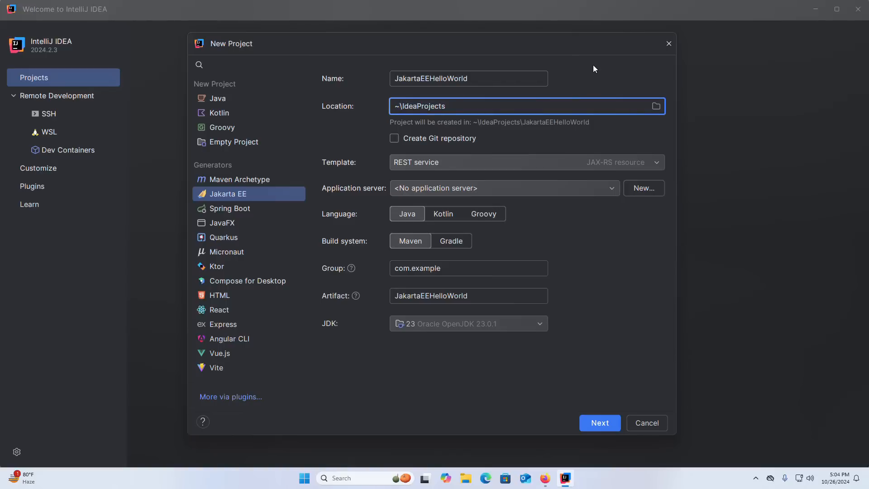
pyautogui.moveTo(657, 106)
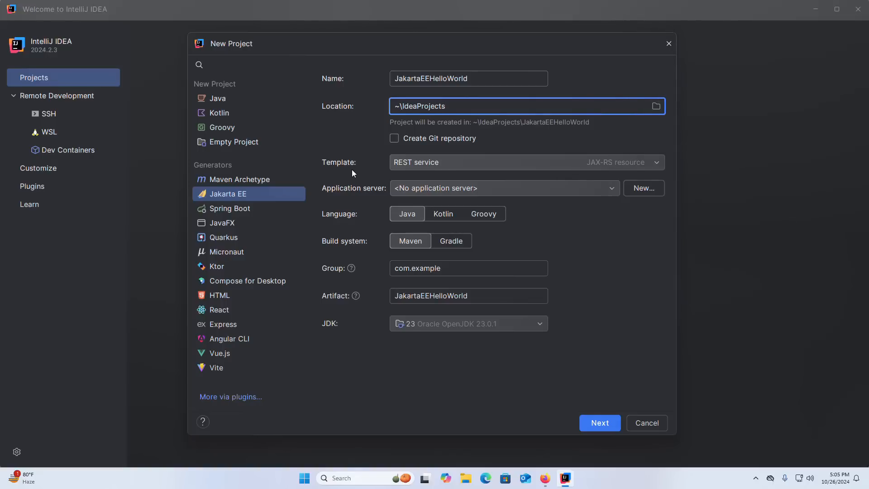
pyautogui.moveTo(524, 163)
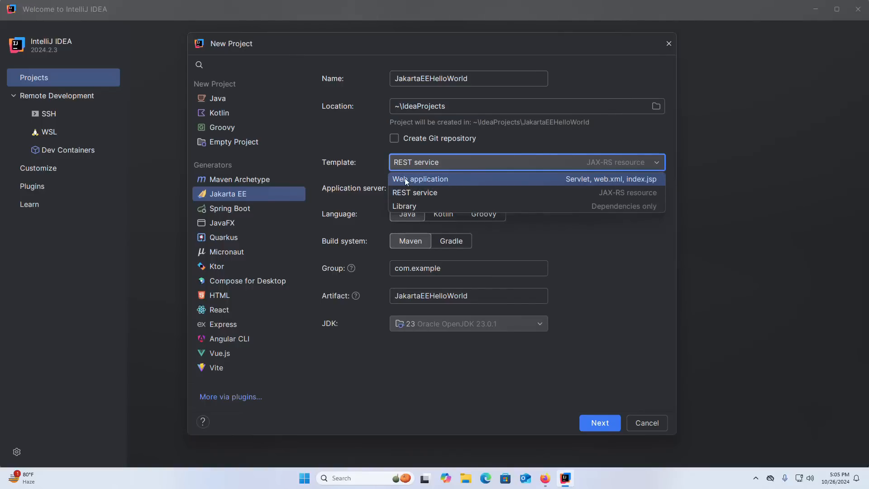
pyautogui.click(420, 178)
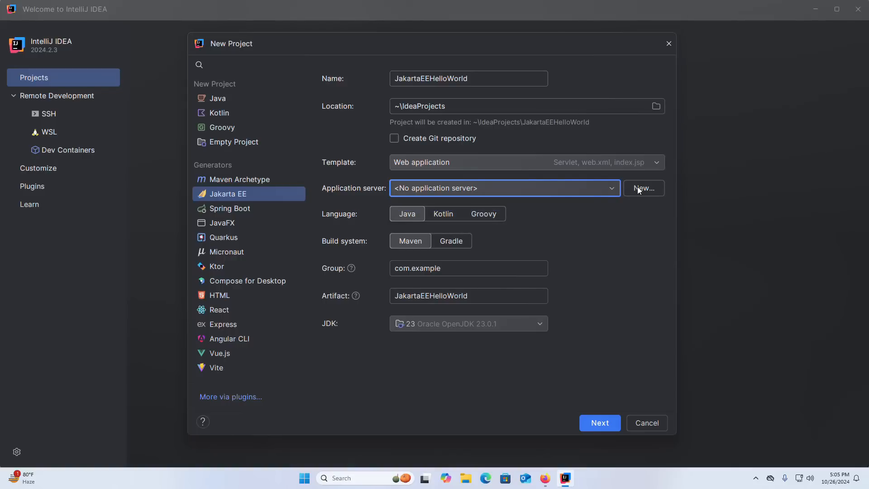
# Add a Tomcat Server with home and base directory set to the Tomcat 11.0 folder
pyautogui.click(642, 187)
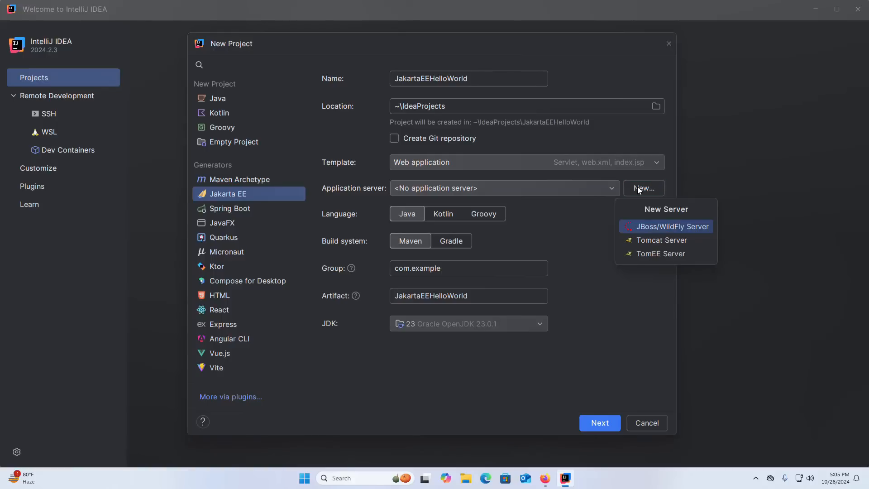
pyautogui.moveTo(641, 240)
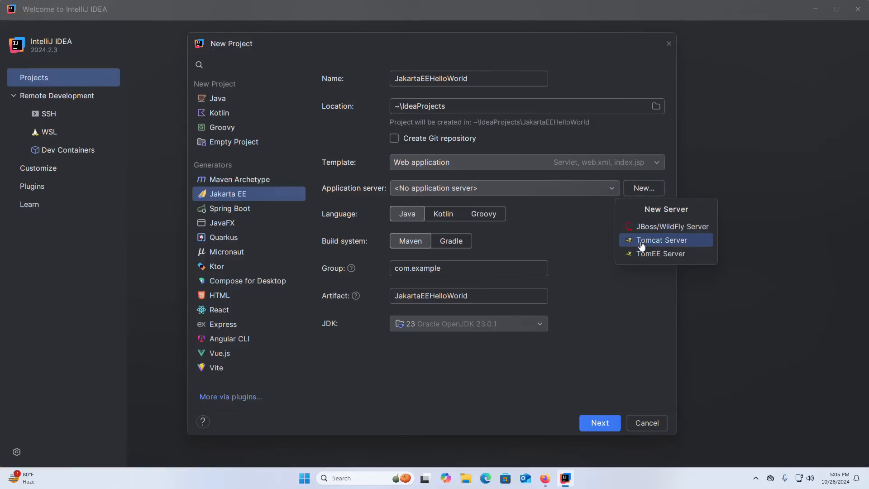
pyautogui.click(661, 240)
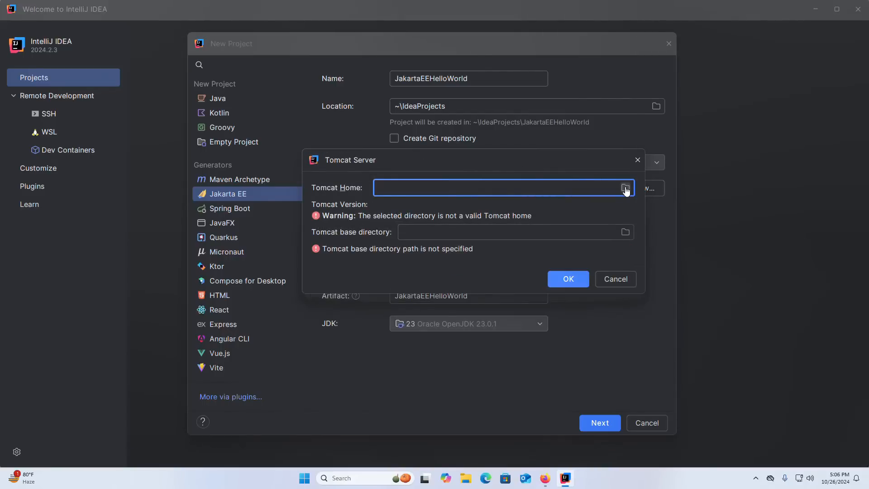
pyautogui.click(625, 187)
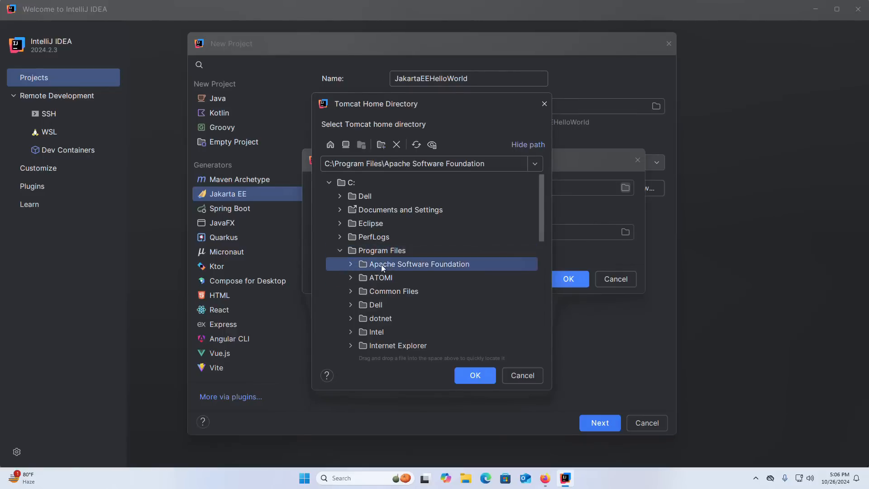
pyautogui.click(349, 264)
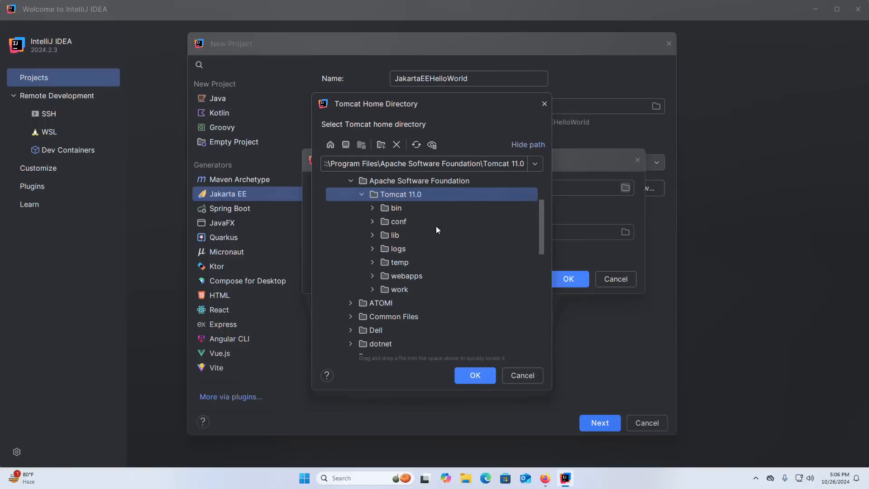
pyautogui.moveTo(474, 375)
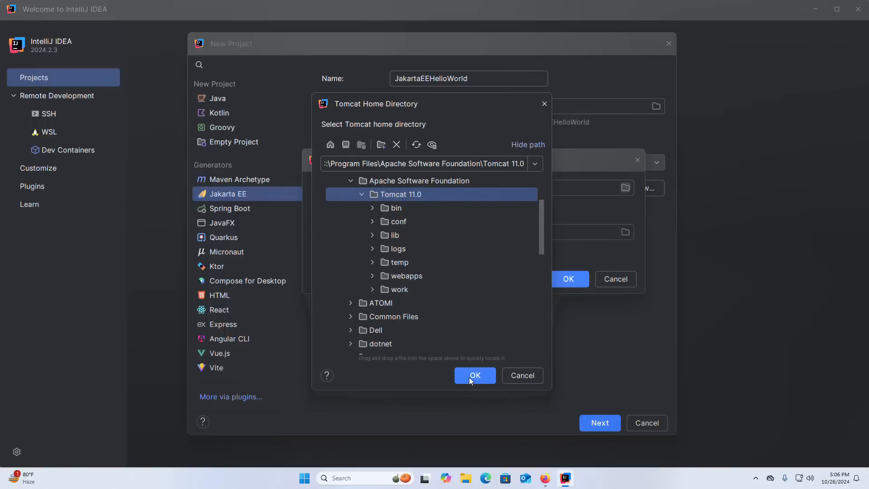
pyautogui.click(475, 376)
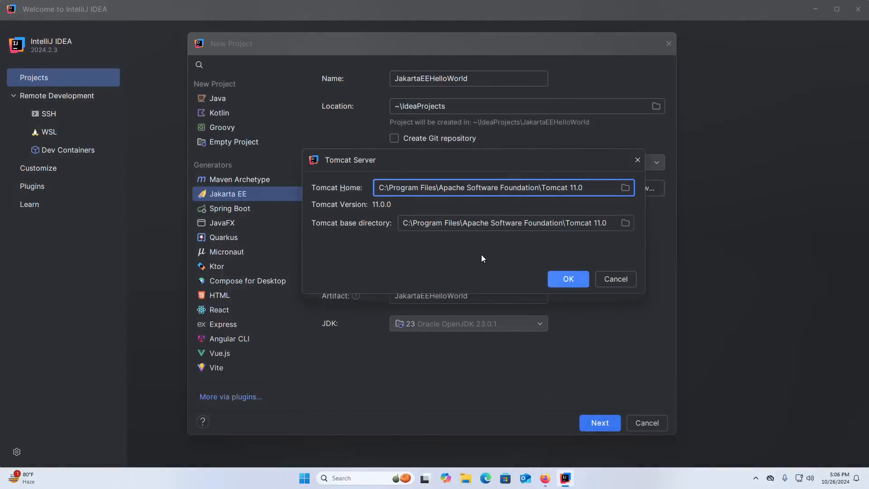
pyautogui.moveTo(316, 230)
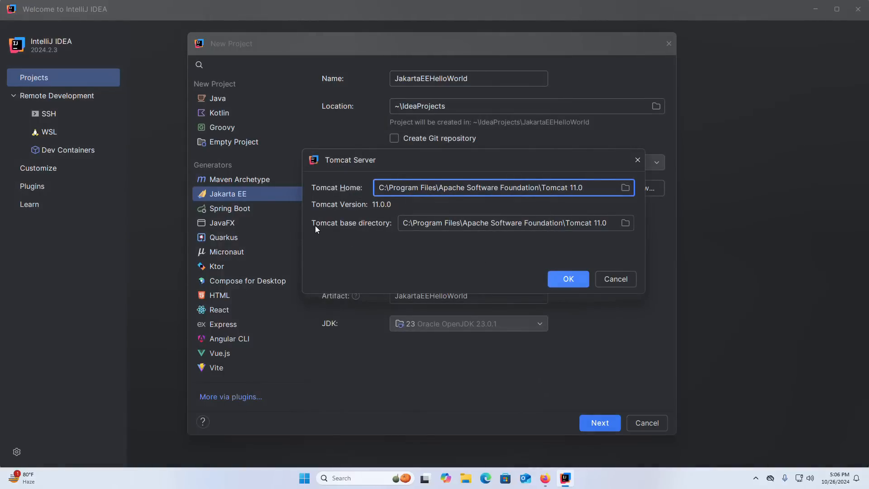
pyautogui.moveTo(625, 223)
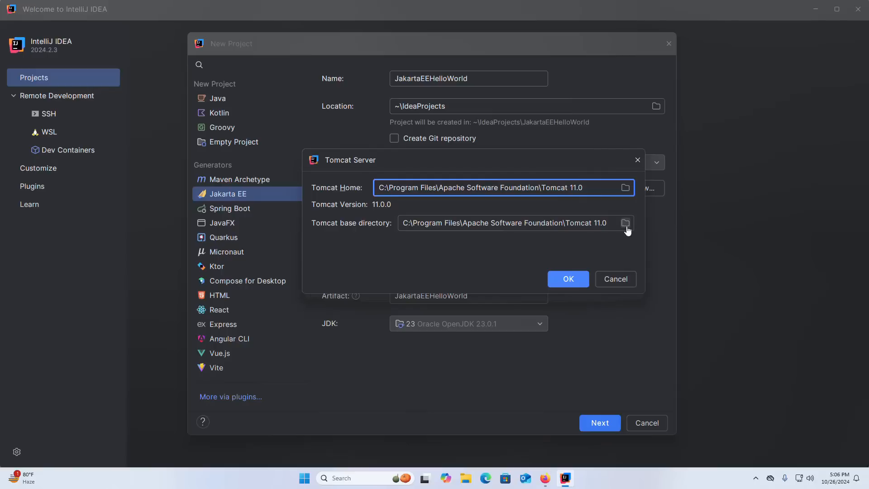
pyautogui.moveTo(346, 251)
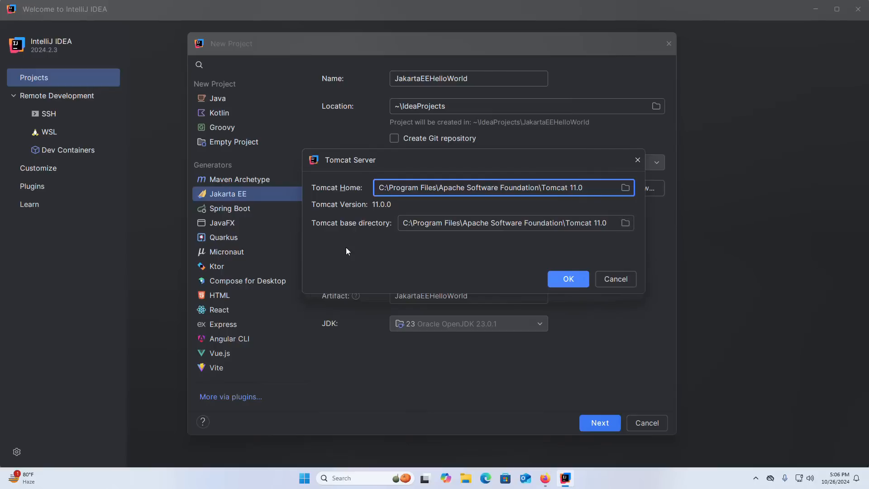
pyautogui.moveTo(625, 227)
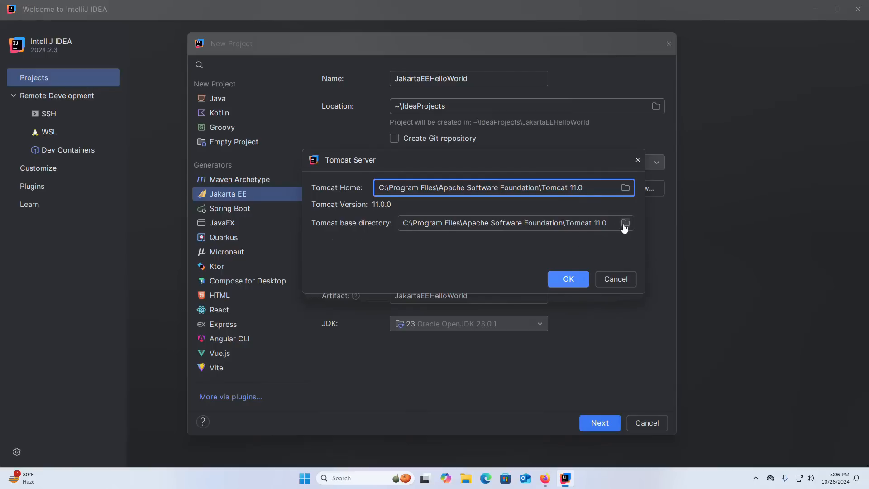
pyautogui.click(624, 223)
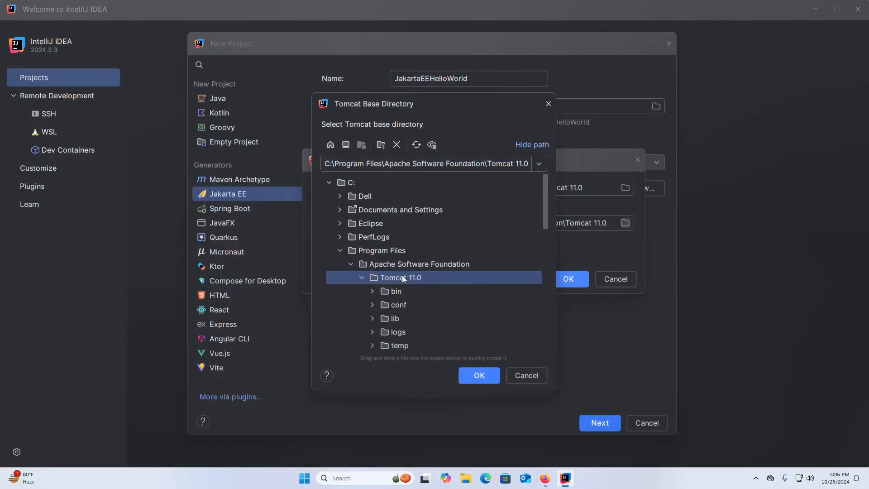
pyautogui.click(478, 375)
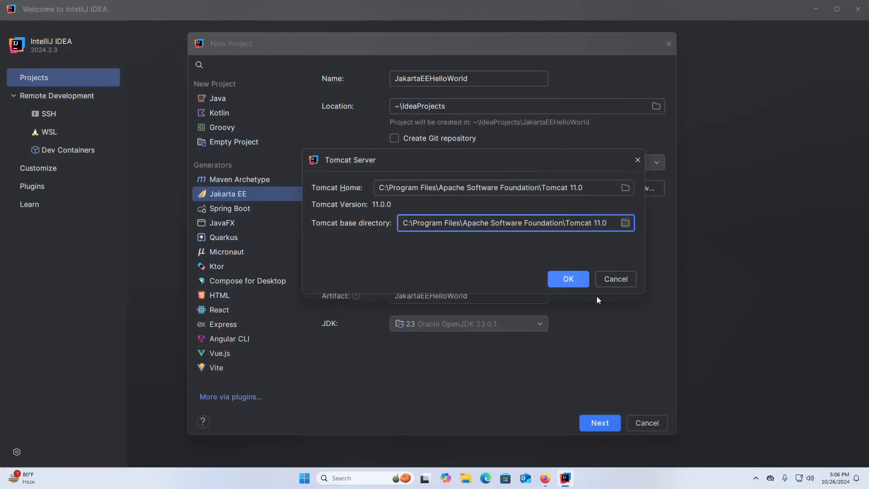
pyautogui.click(567, 279)
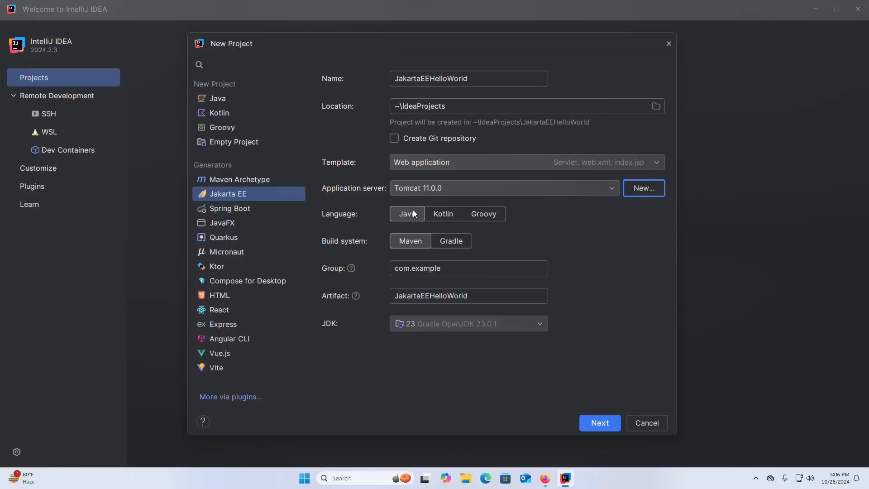
pyautogui.moveTo(339, 246)
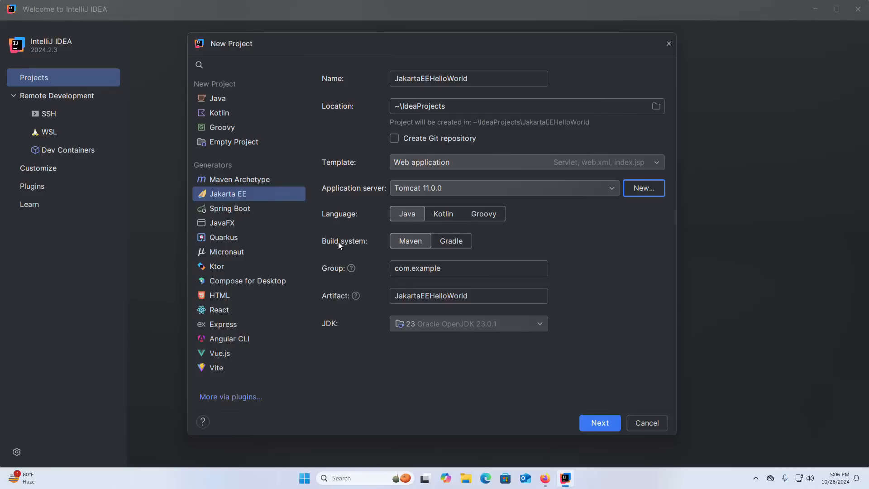
pyautogui.moveTo(413, 243)
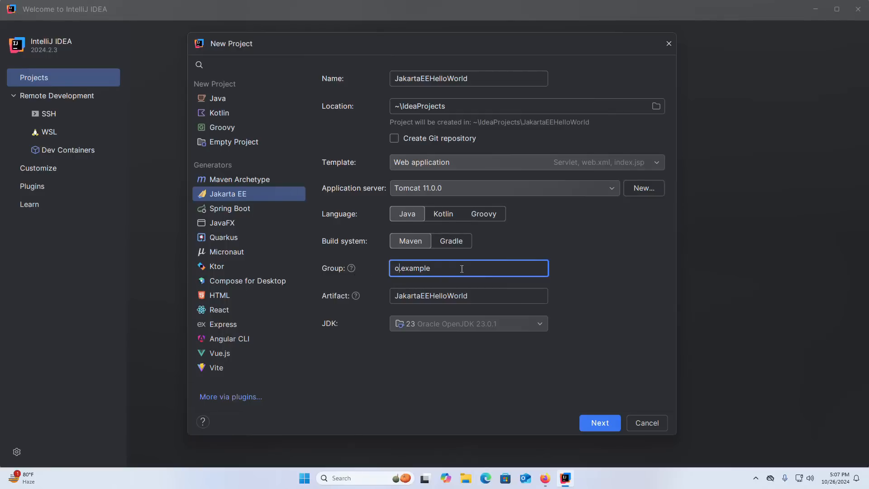
# Set the Group to org.example and the project JDK to Oracle OpenJDK 23.0.1
pyautogui.write('rg')
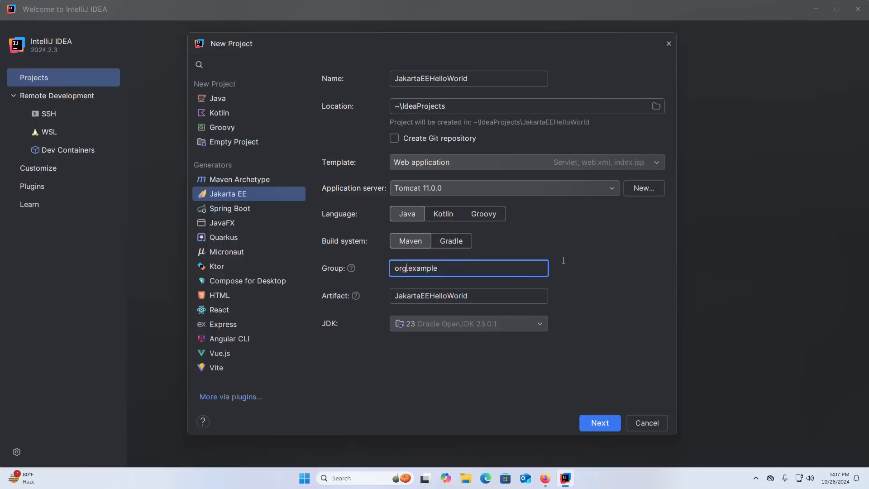
pyautogui.moveTo(591, 257)
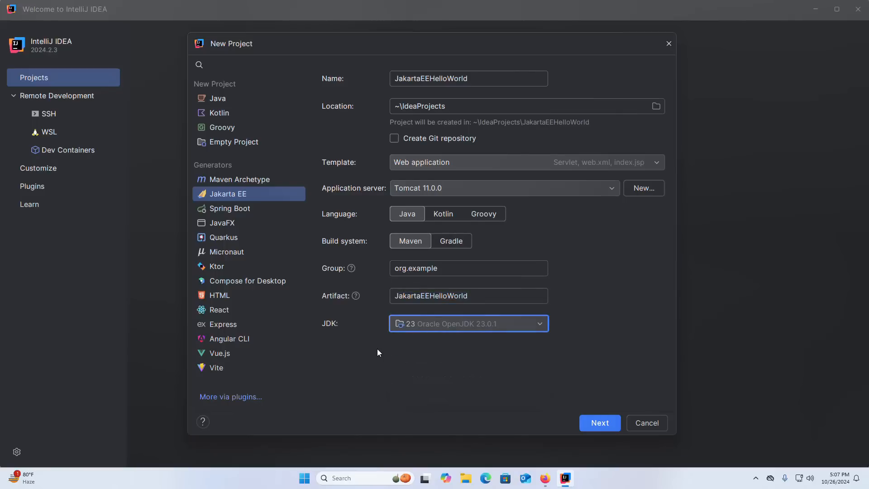
pyautogui.moveTo(498, 324)
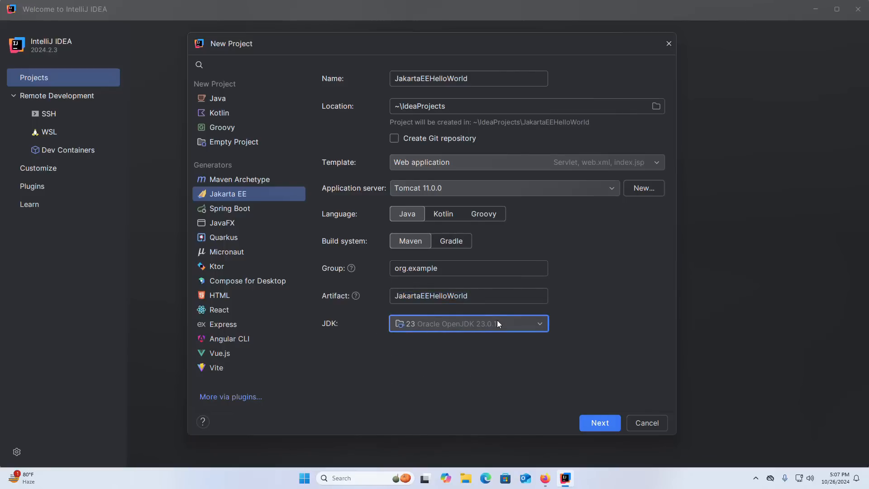
pyautogui.click(468, 323)
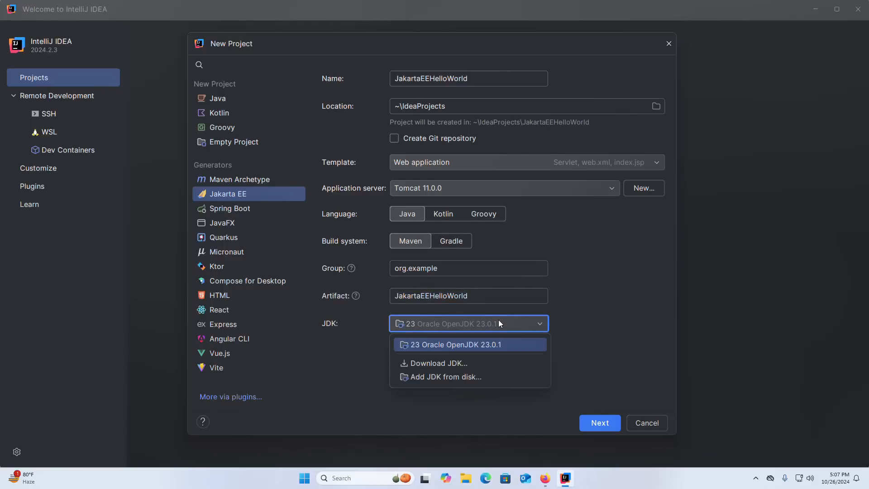
pyautogui.moveTo(468, 324)
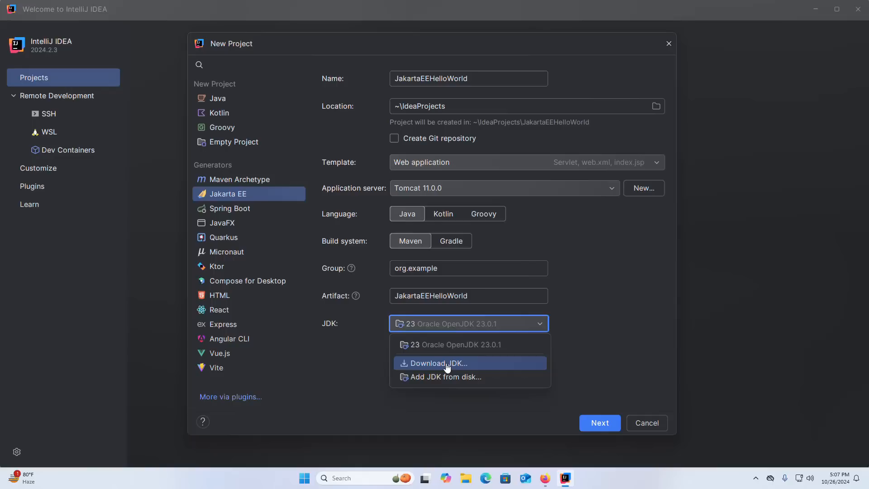
pyautogui.moveTo(457, 376)
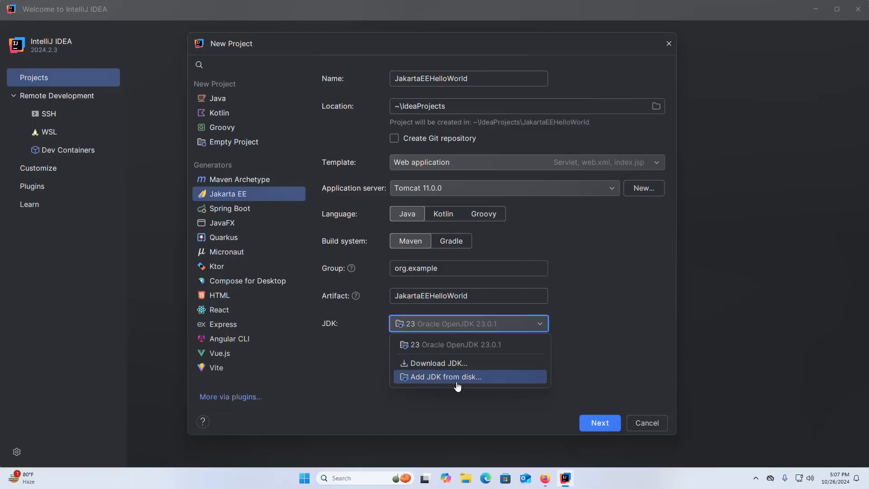
pyautogui.moveTo(450, 362)
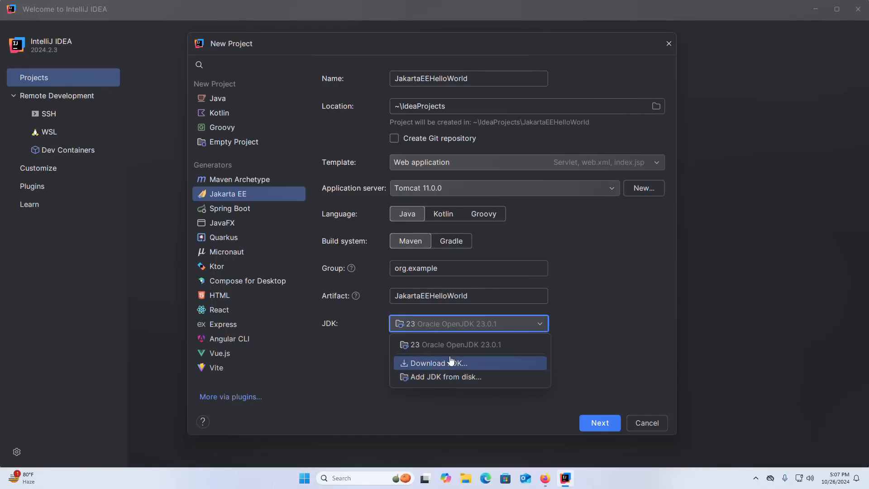
pyautogui.moveTo(446, 344)
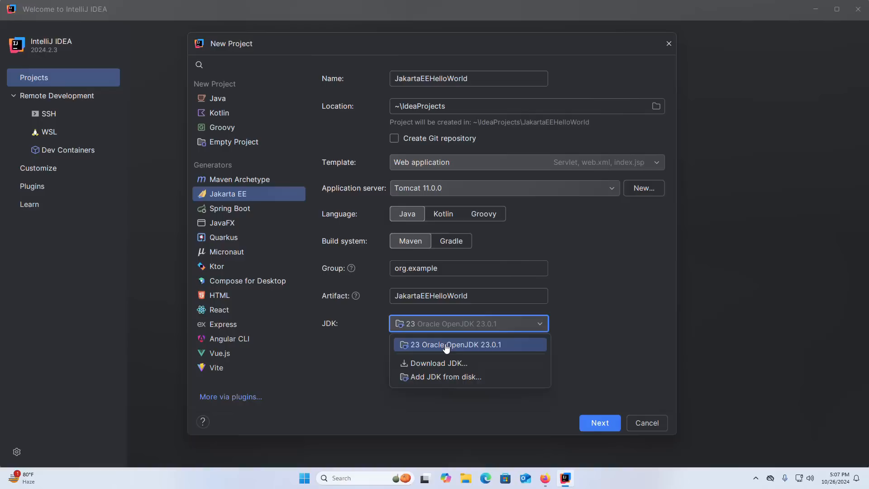
pyautogui.click(451, 344)
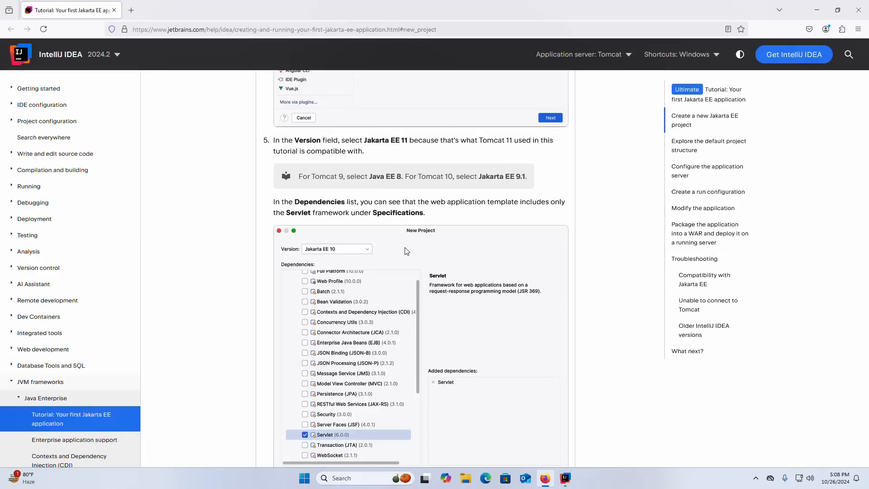
# Show the tutorial's step 5 on the Jakarta EE 11 version and Servlet dependency
pyautogui.click(272, 75)
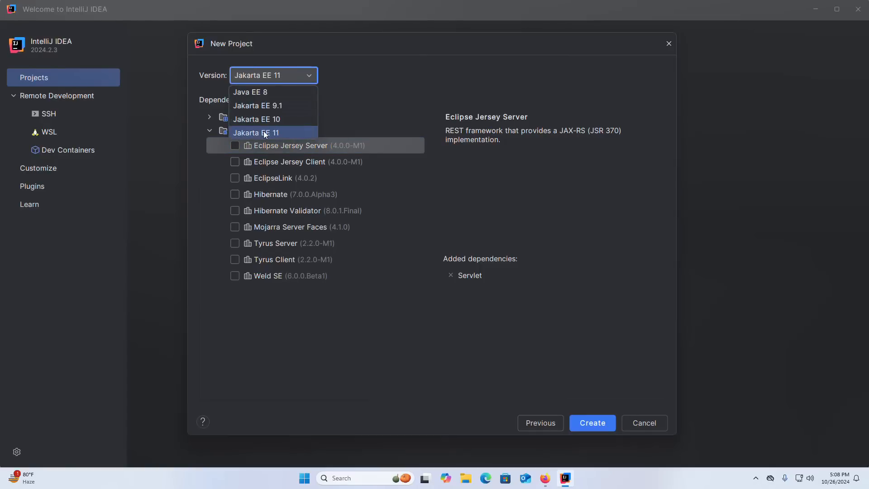
pyautogui.moveTo(276, 133)
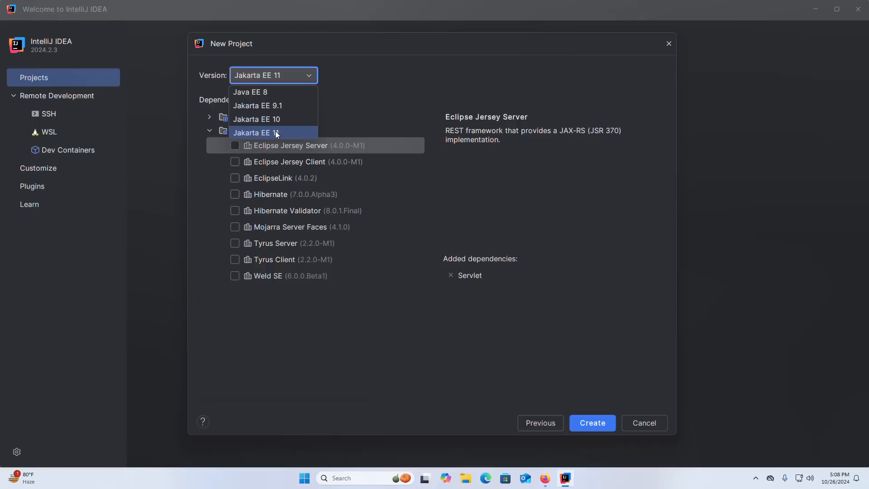
# Choose Jakarta EE 11, keep Servlet checked, and create the project
pyautogui.click(256, 132)
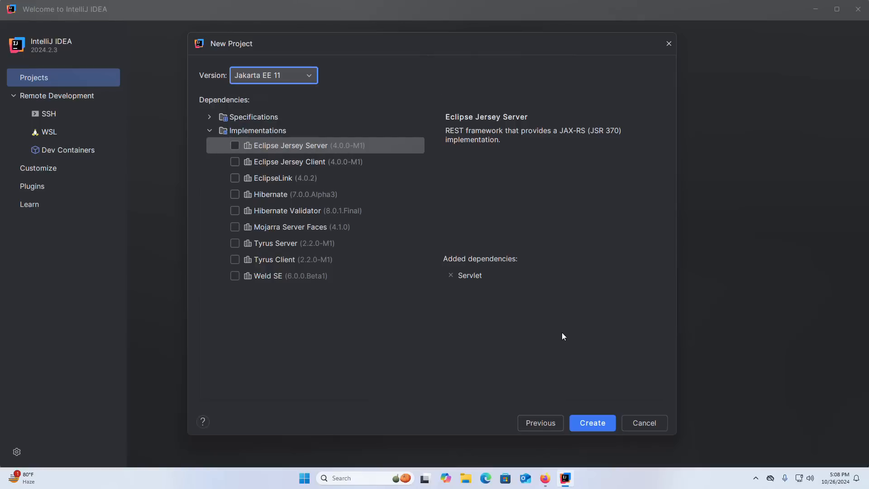
pyautogui.click(545, 478)
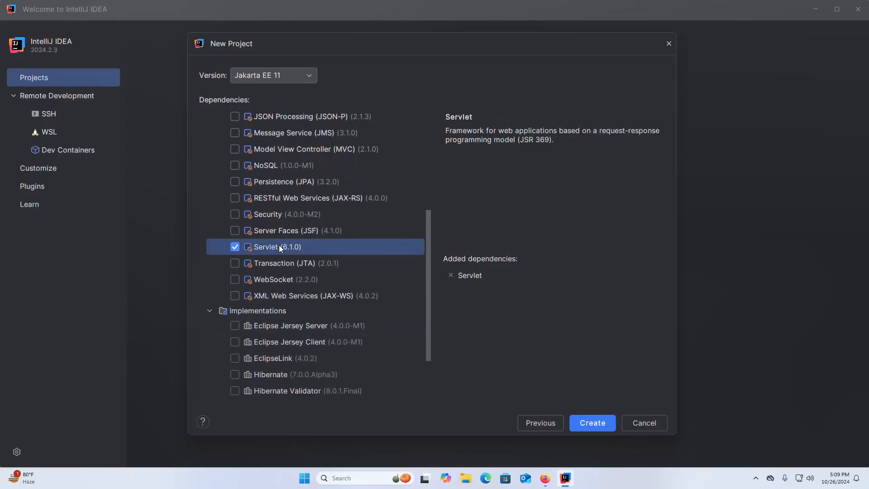
pyautogui.scroll(-3)
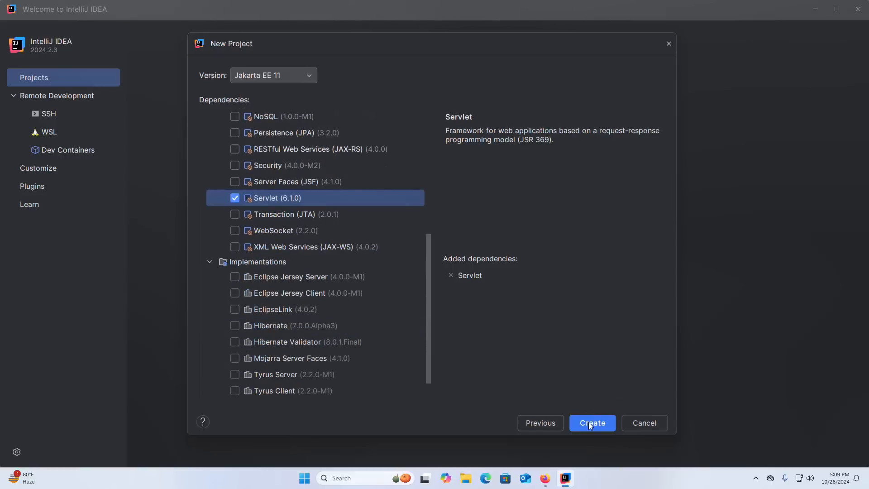
pyautogui.click(591, 422)
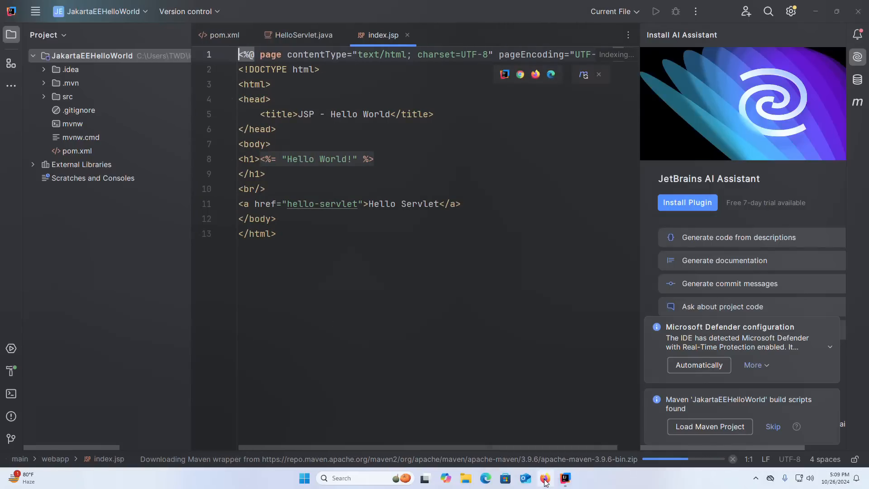
# Switch to Firefox to view the tutorial's default project structure section
pyautogui.click(545, 478)
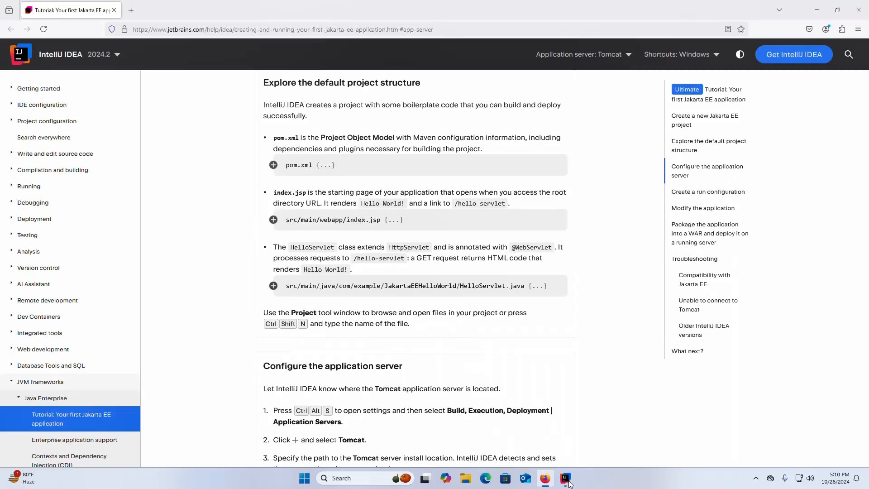
# Expand src and webapp in the Project tree to show main, java, resources and webapp
pyautogui.click(565, 478)
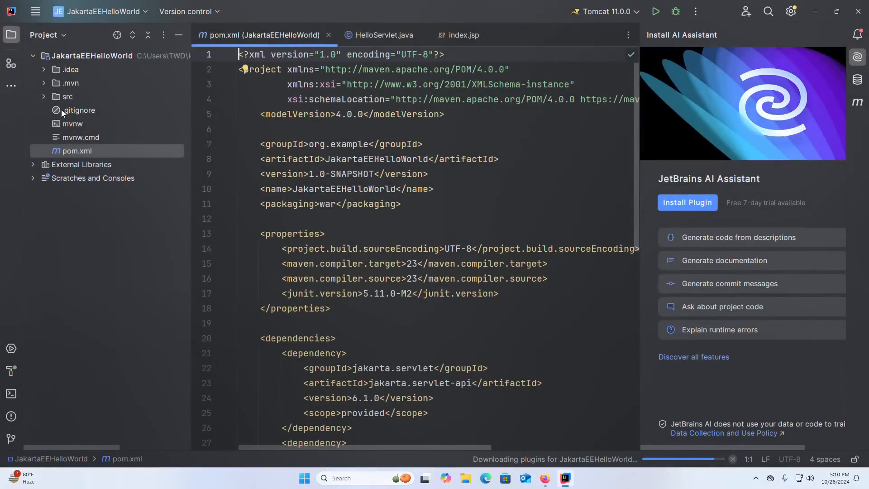
pyautogui.click(67, 97)
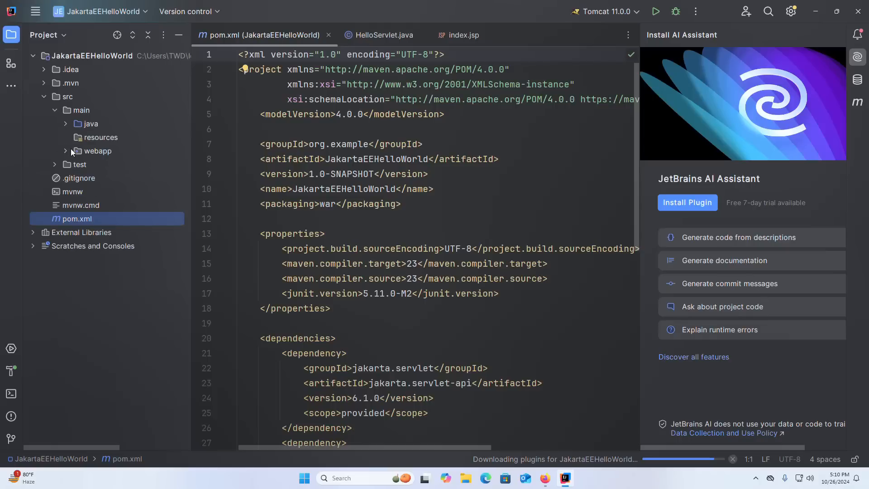
pyautogui.click(97, 150)
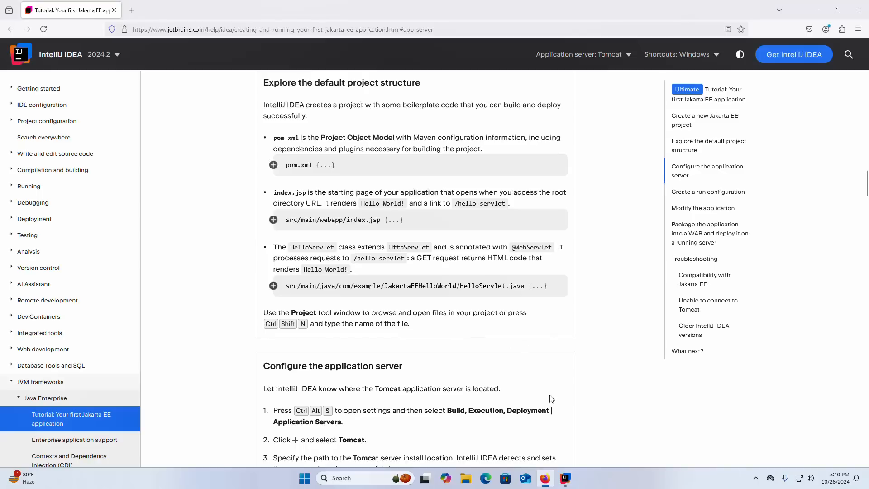
pyautogui.scroll(-3)
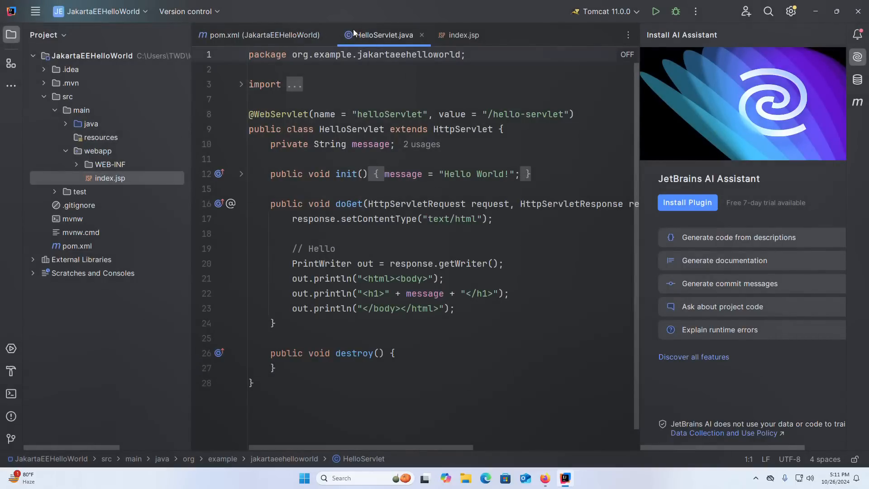
pyautogui.moveTo(412, 197)
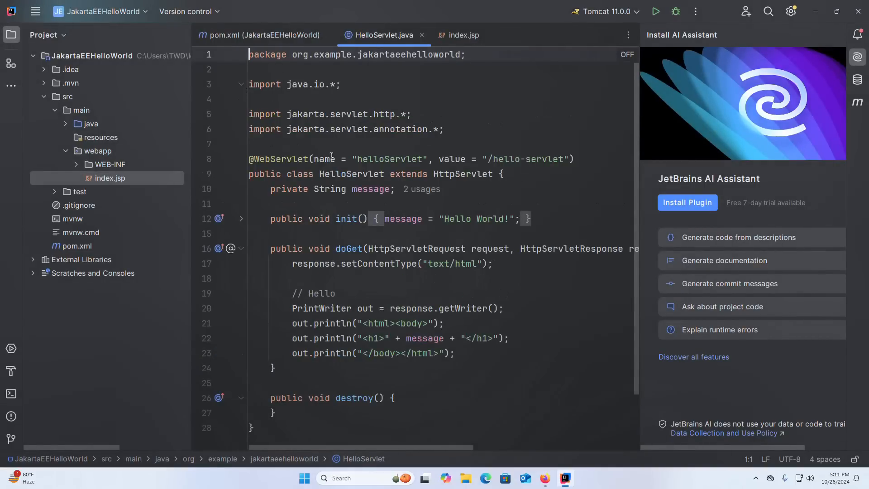
# Inspect the HelloServlet class name and its /hello-servlet URL mapping, then return to the tutorial
pyautogui.doubleClick(351, 174)
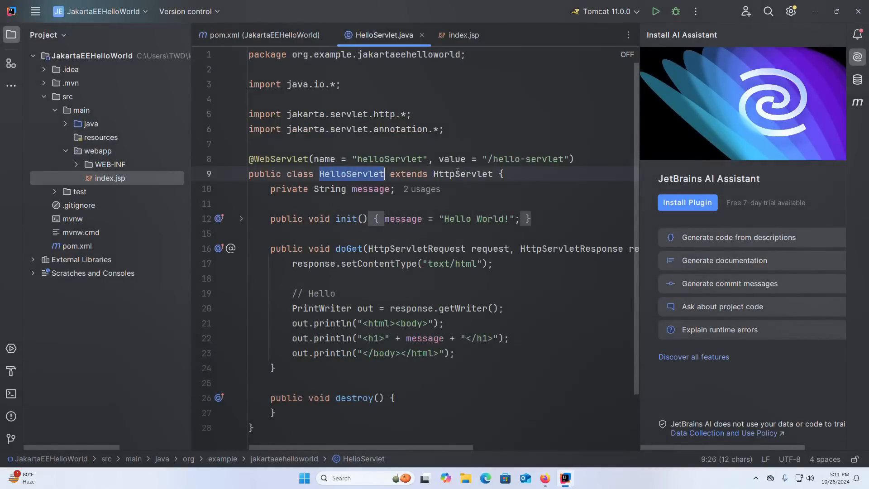
pyautogui.click(546, 477)
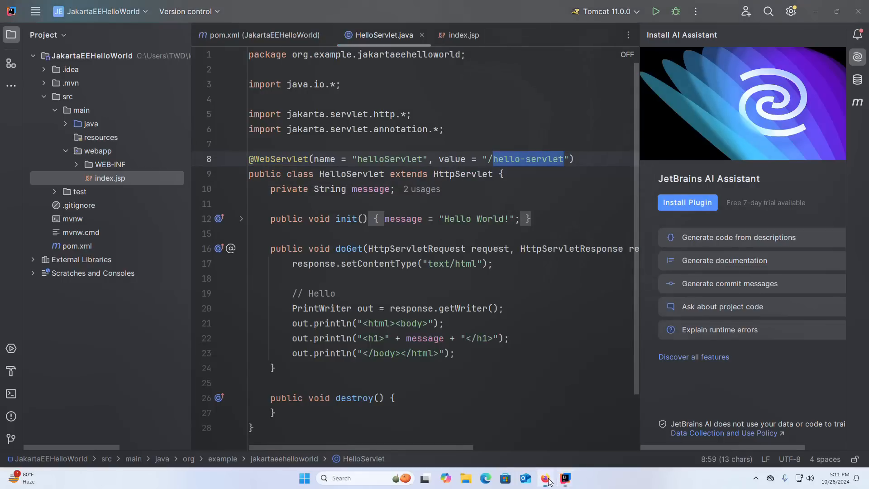
pyautogui.click(544, 478)
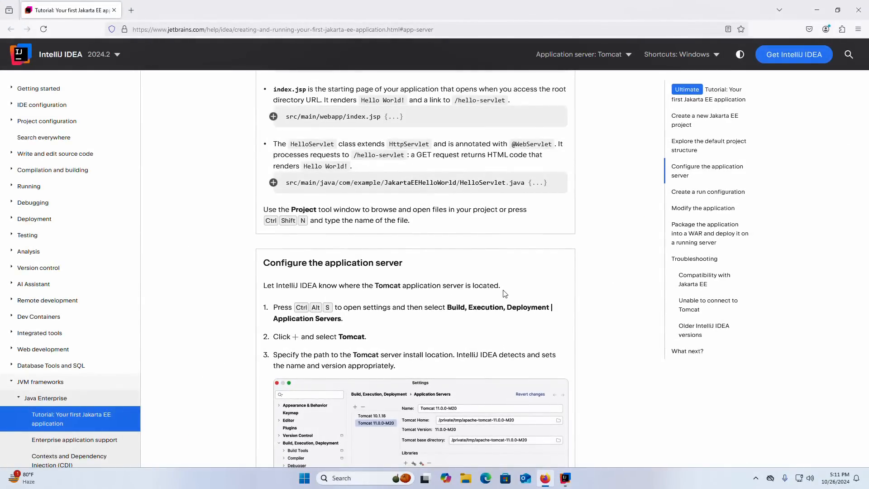
pyautogui.moveTo(360, 166)
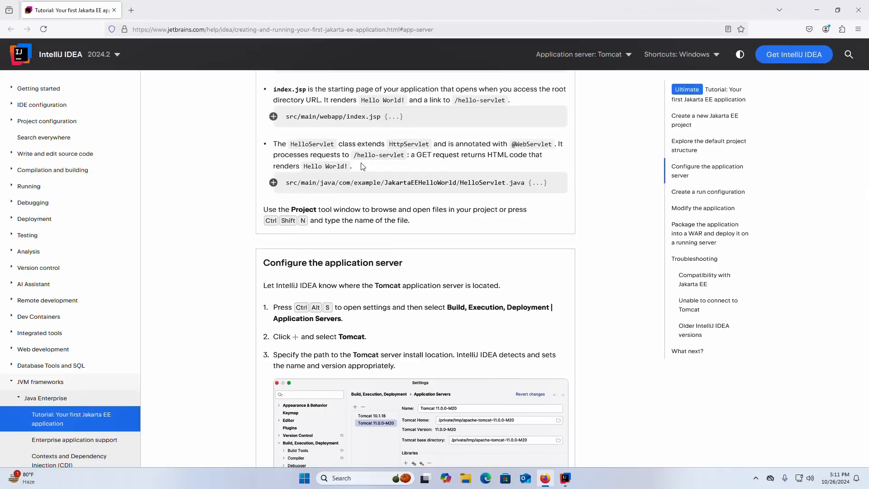
# Read the tutorial's Configure the application server steps and Settings screenshot
pyautogui.scroll(-3)
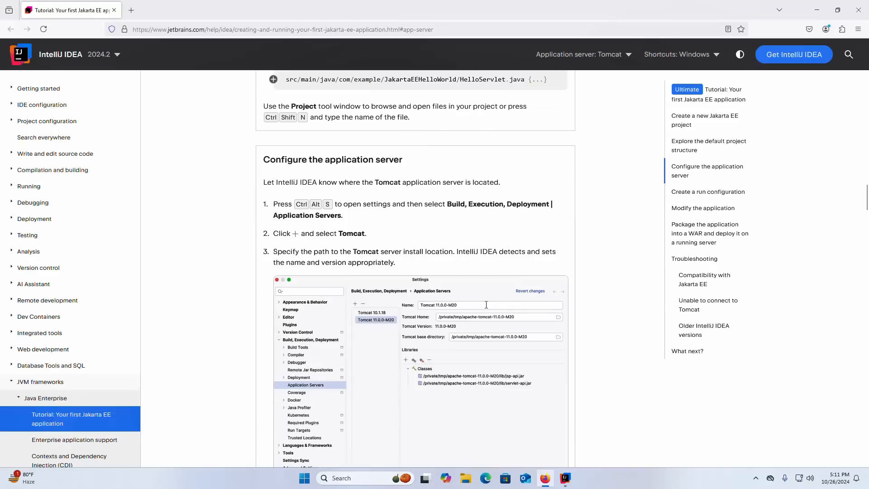
pyautogui.scroll(-3)
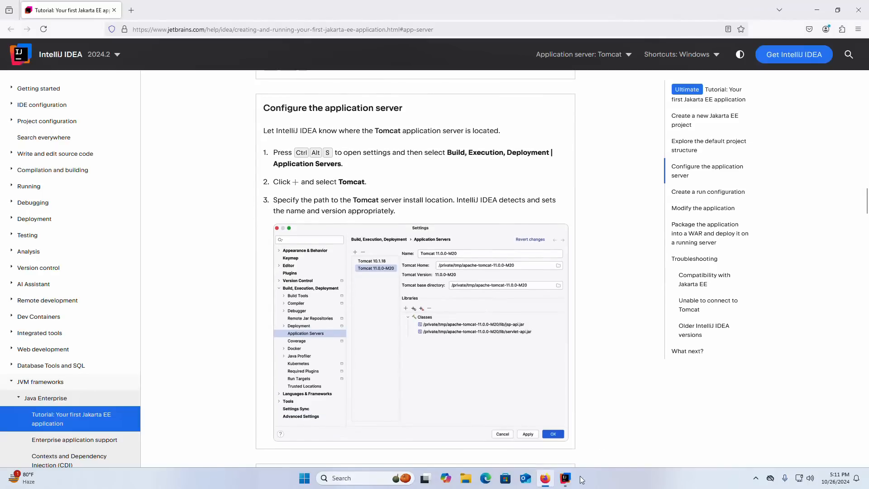
pyautogui.click(565, 478)
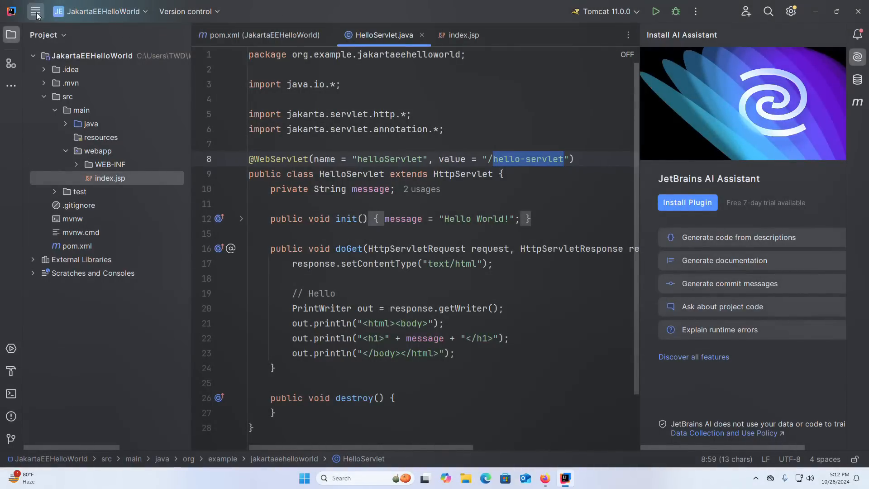
# Check Application Servers settings via + > Tomcat Server, confirming Tomcat 11.0.0, and close with OK
pyautogui.click(35, 11)
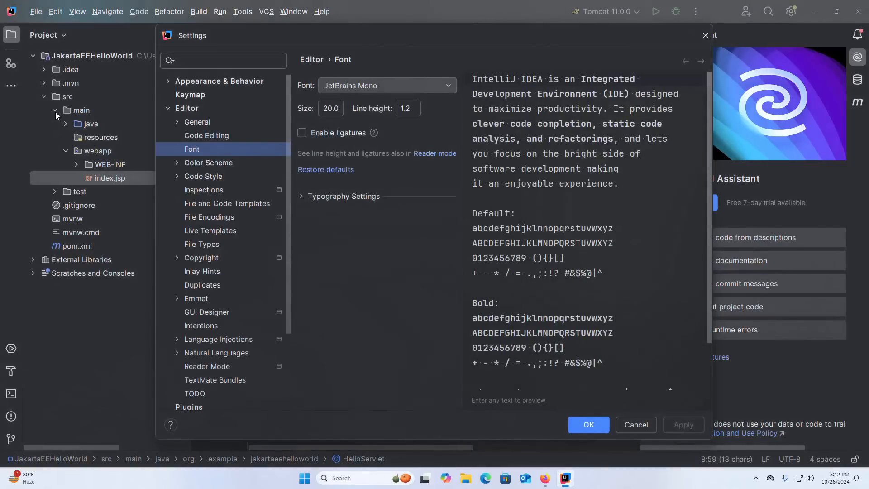
pyautogui.scroll(-3)
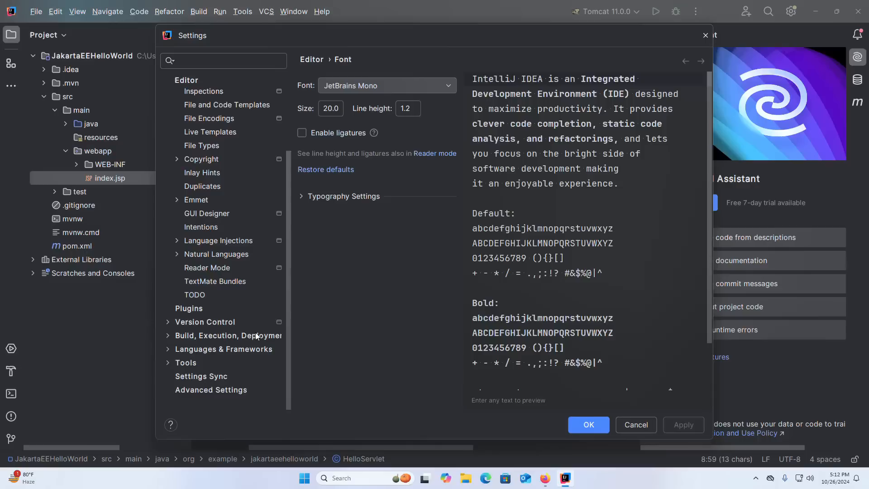
pyautogui.click(228, 335)
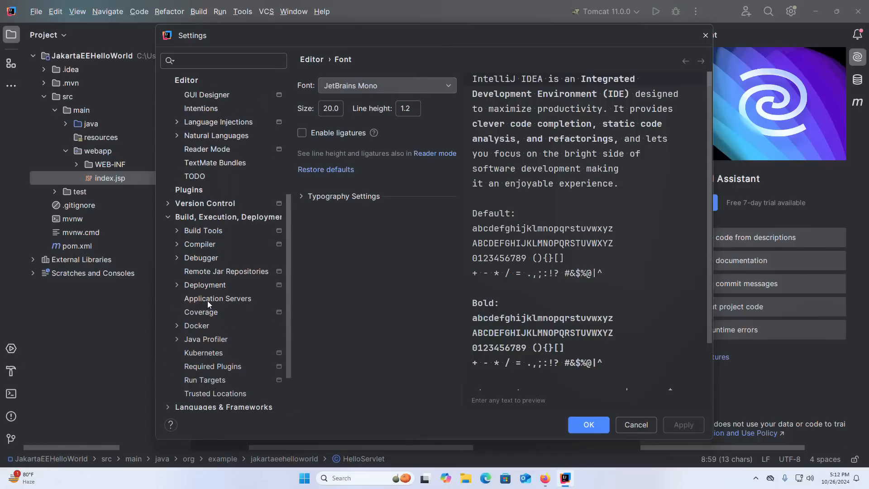
pyautogui.click(217, 298)
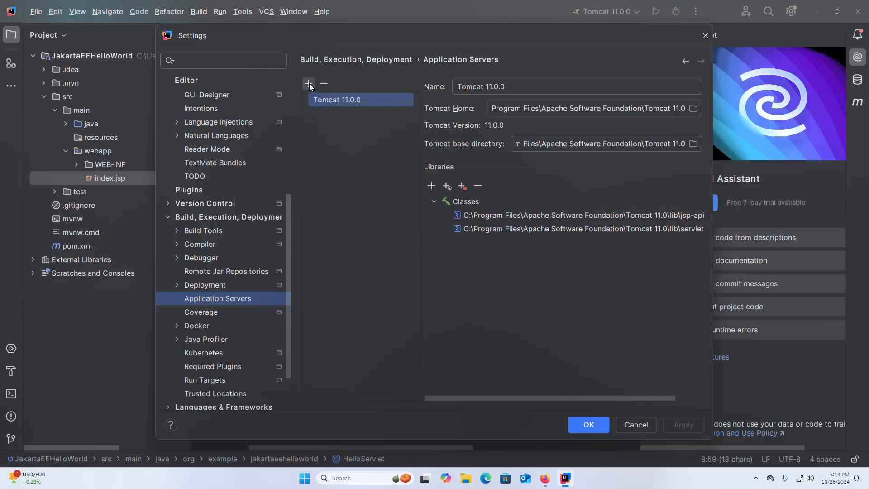
pyautogui.click(309, 83)
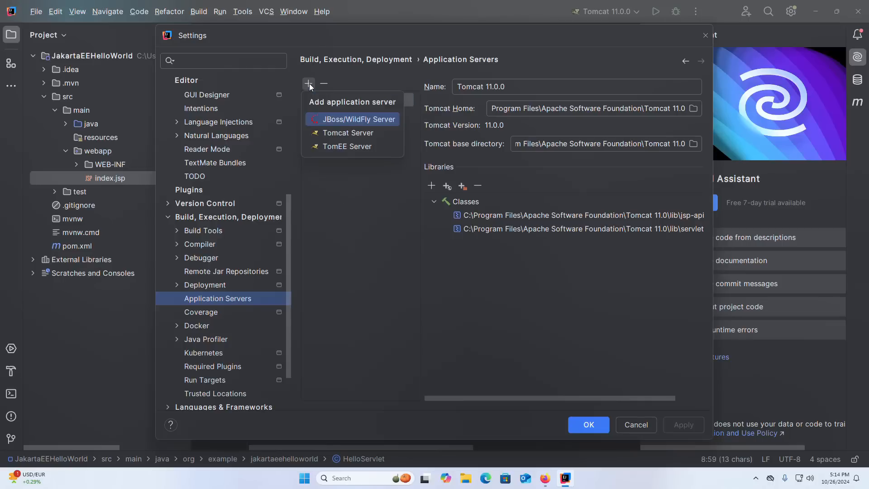
pyautogui.moveTo(357, 125)
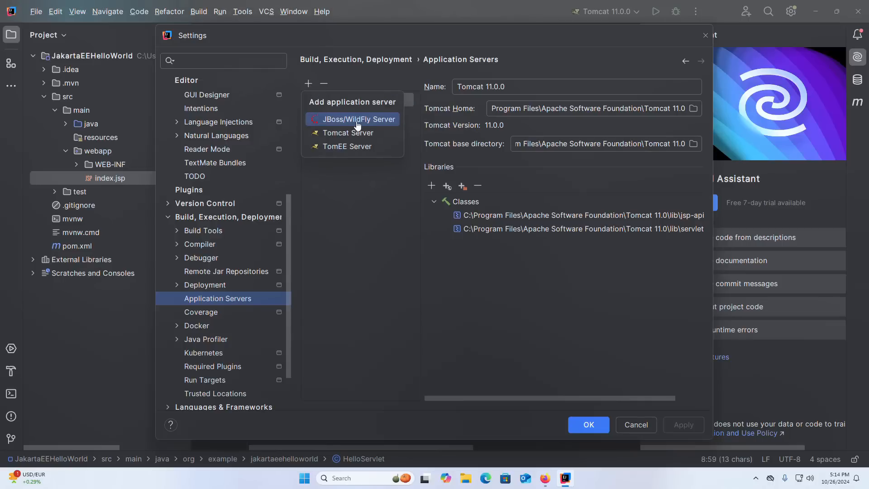
pyautogui.moveTo(347, 132)
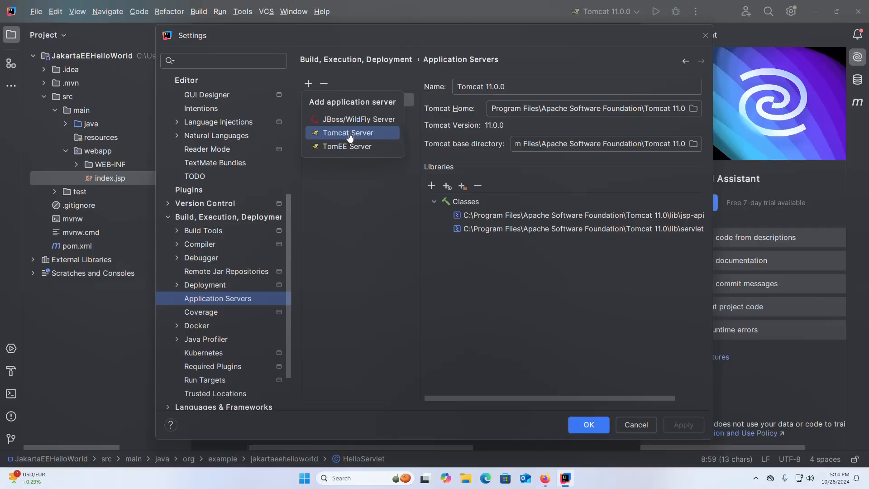
pyautogui.click(347, 133)
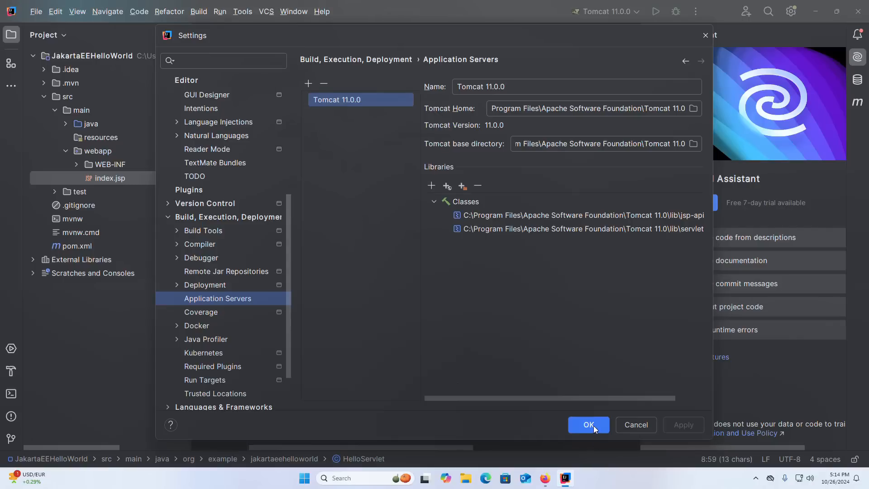
pyautogui.click(588, 424)
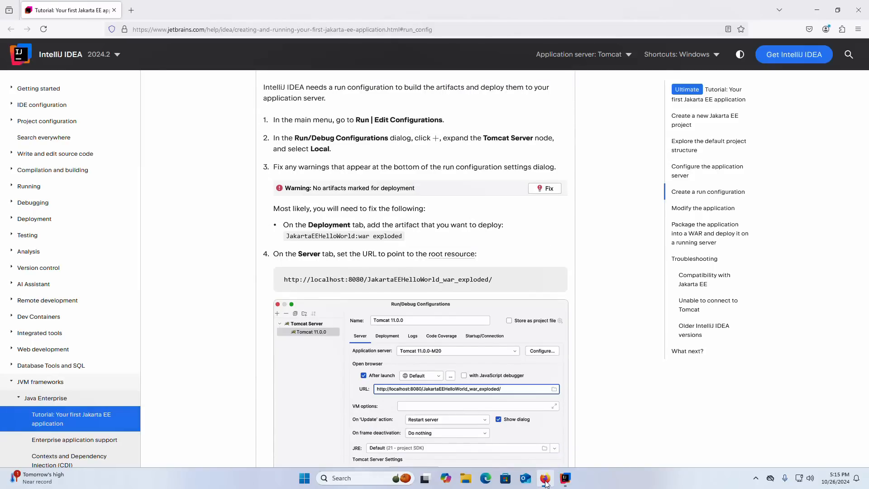
# Inspect the Tomcat 11.0.0 run configuration's Server tab and HTTP port 8080 without saving changes
pyautogui.click(565, 478)
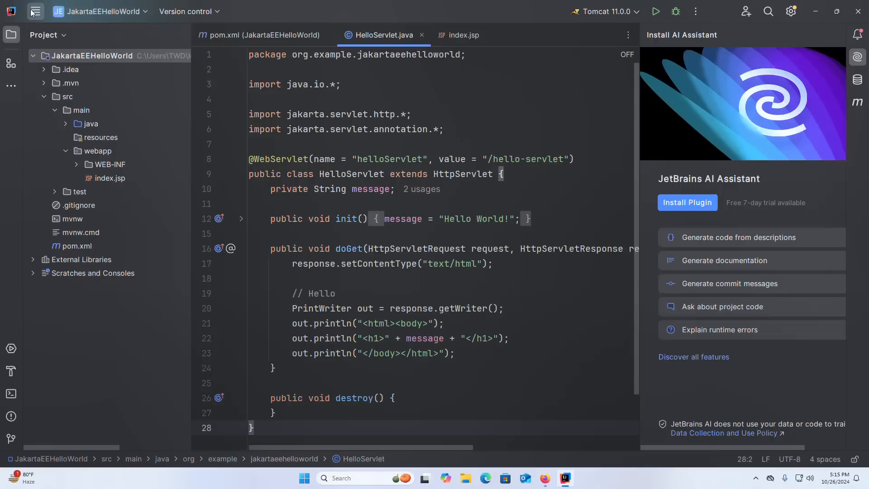
pyautogui.click(219, 11)
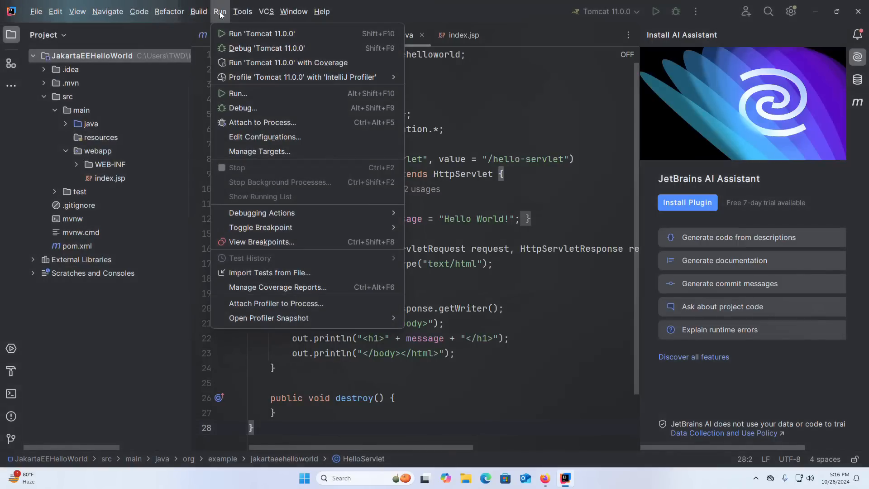
pyautogui.click(264, 137)
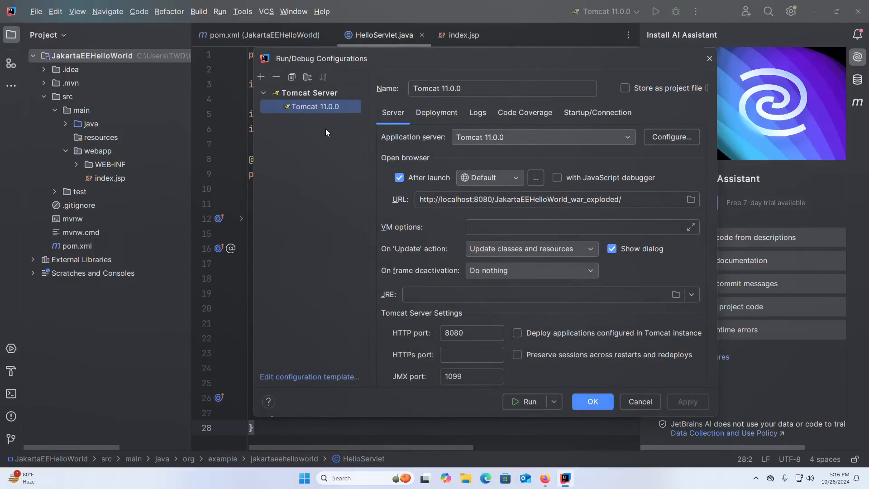
pyautogui.moveTo(328, 109)
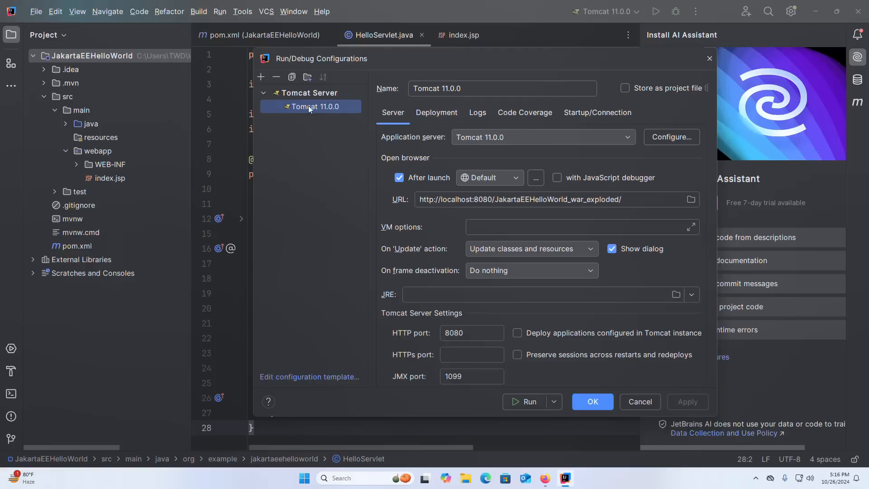
pyautogui.moveTo(308, 110)
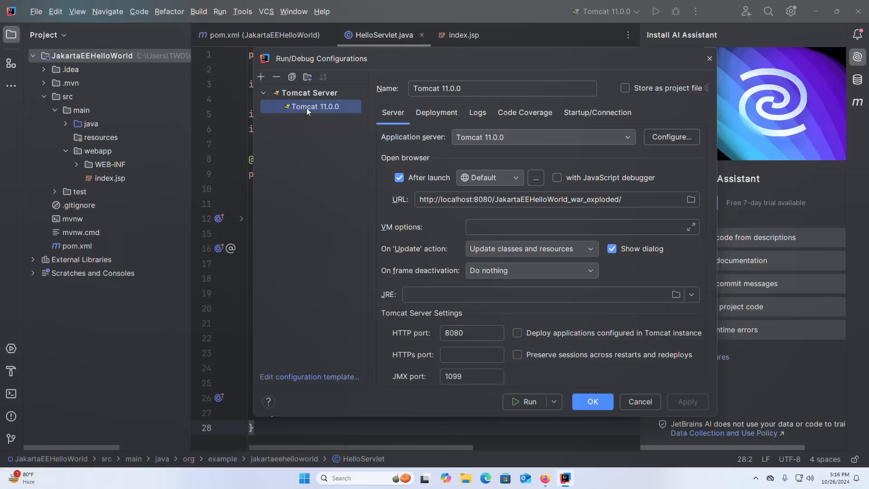
pyautogui.scroll(-3)
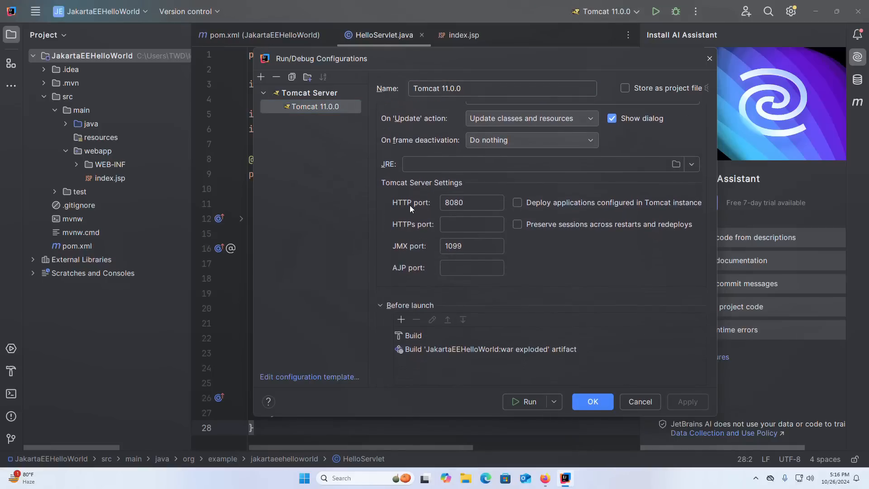
pyautogui.click(470, 202)
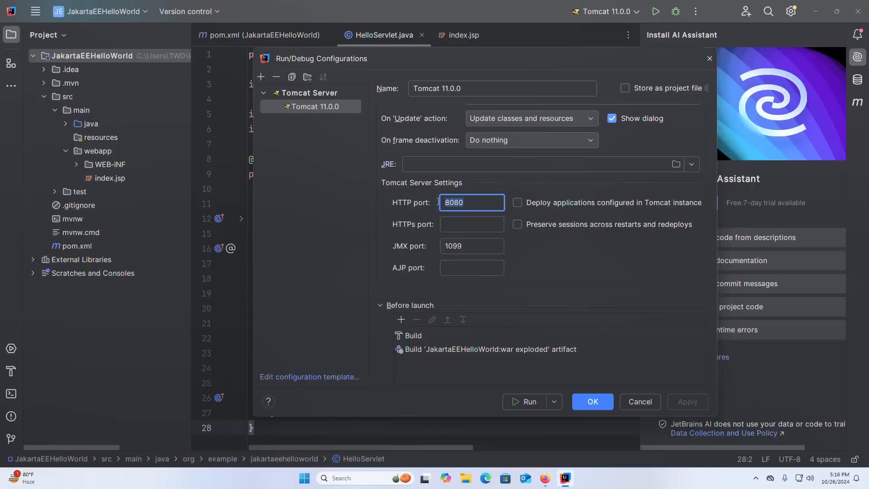
pyautogui.click(37, 11)
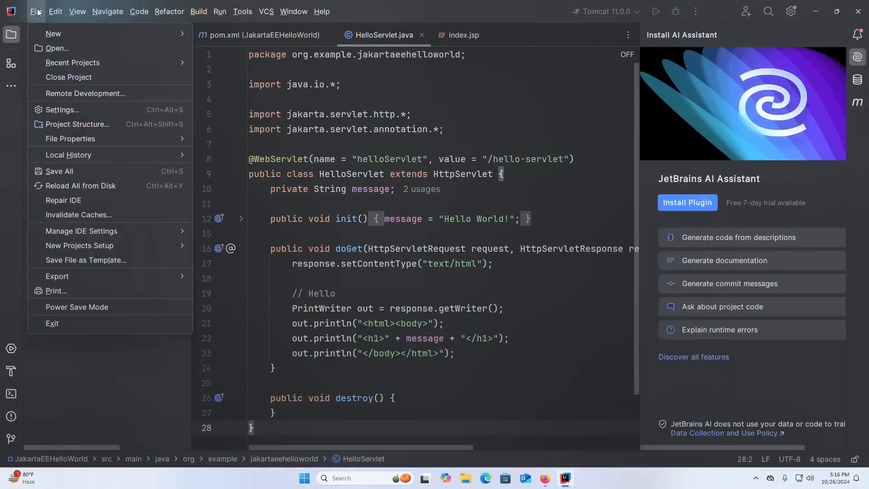
# Bring up the tutorial's Modify the application section about changing the index.jsp greeting
pyautogui.click(219, 10)
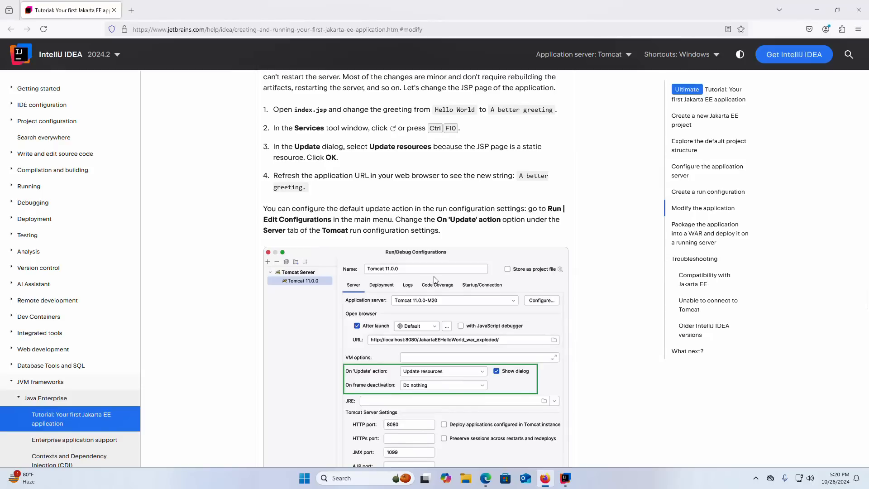
pyautogui.moveTo(492, 113)
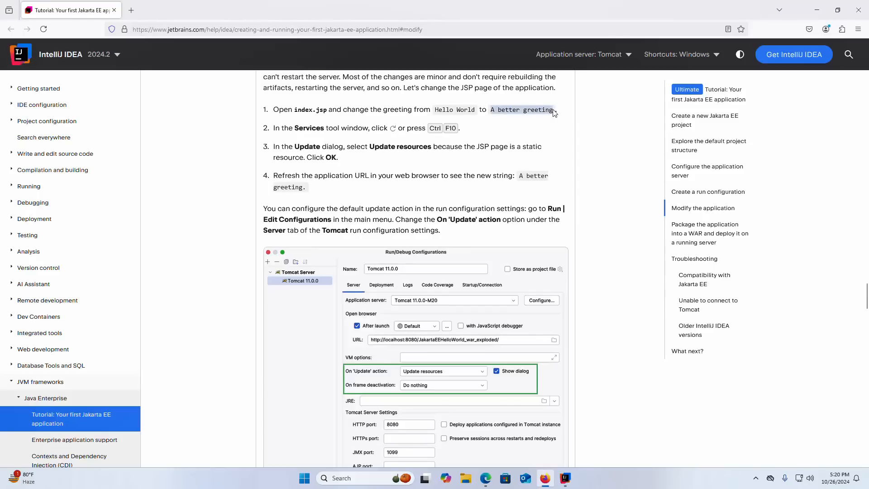
# Replace 'Hello Servlet' on line 11 of index.jsp with 'A better greeting'
pyautogui.click(564, 477)
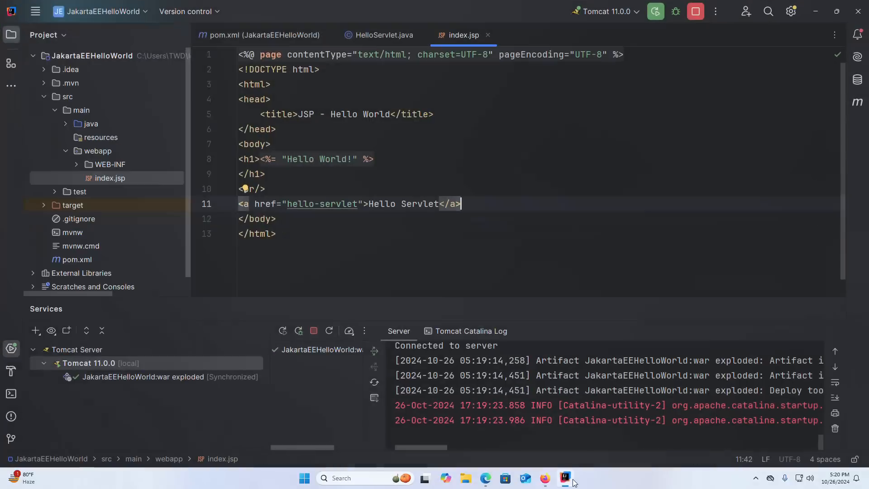
pyautogui.doubleClick(400, 203)
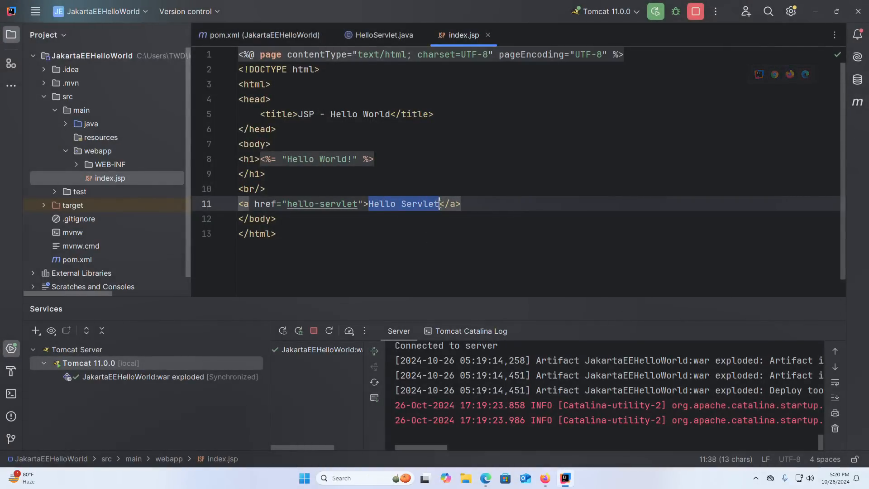
pyautogui.write('A better greeting')
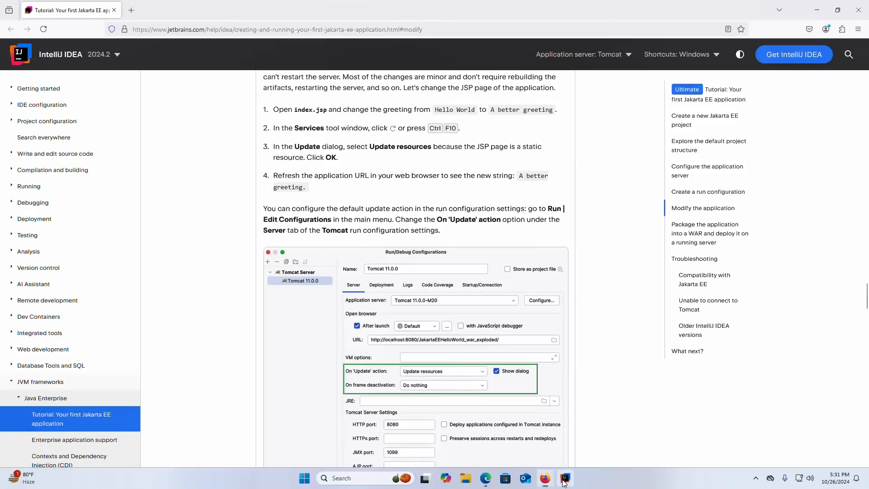
# Update resources on the running Tomcat server and reload the page showing 'A better greeting!'
pyautogui.click(565, 478)
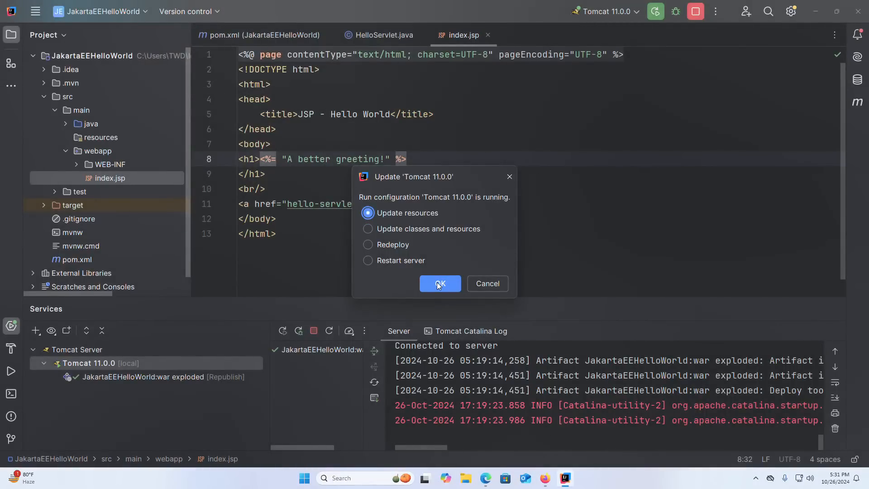
pyautogui.click(439, 283)
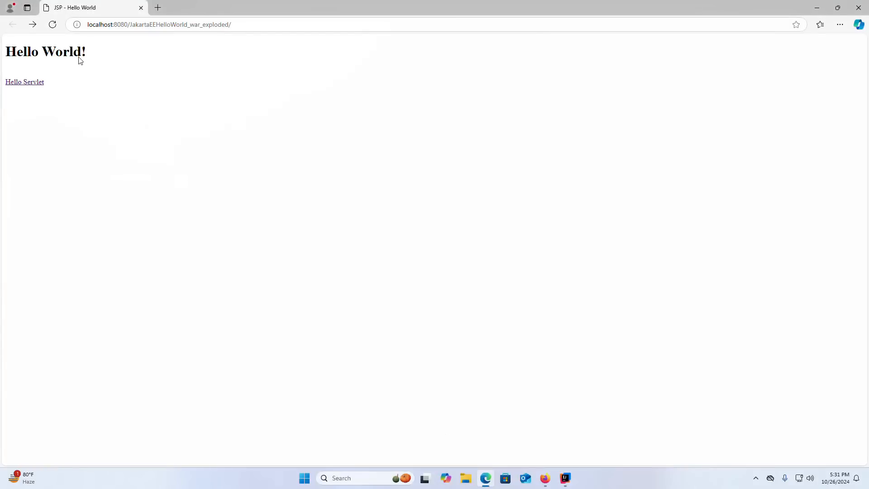
pyautogui.click(52, 24)
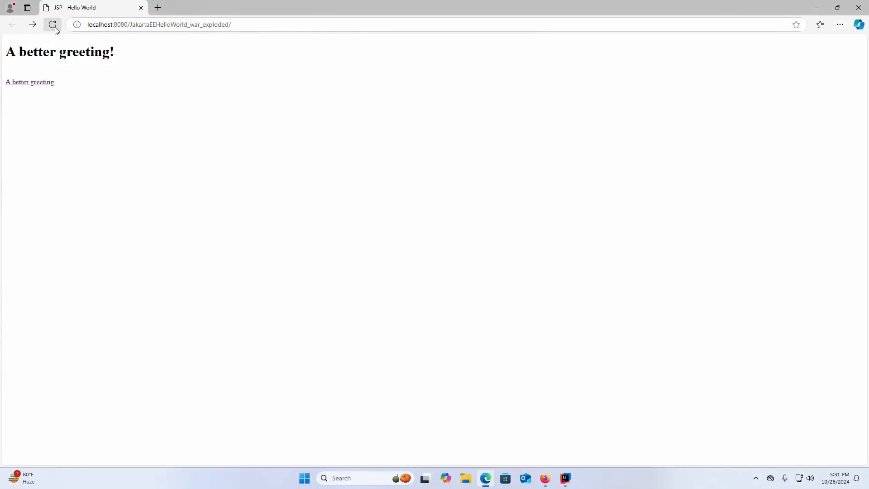
pyautogui.rightClick(60, 52)
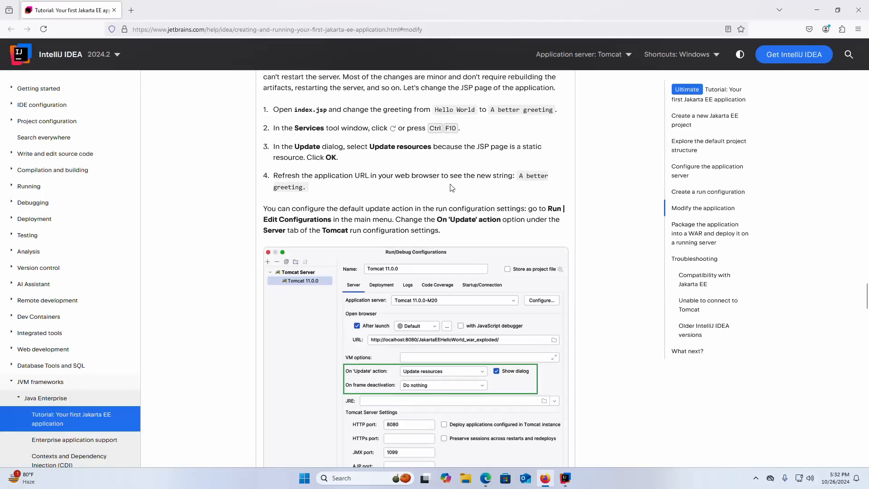
# Set the Tomcat 11.0.0 configuration's On 'Update' action to Update resources, then apply and save
pyautogui.scroll(-3)
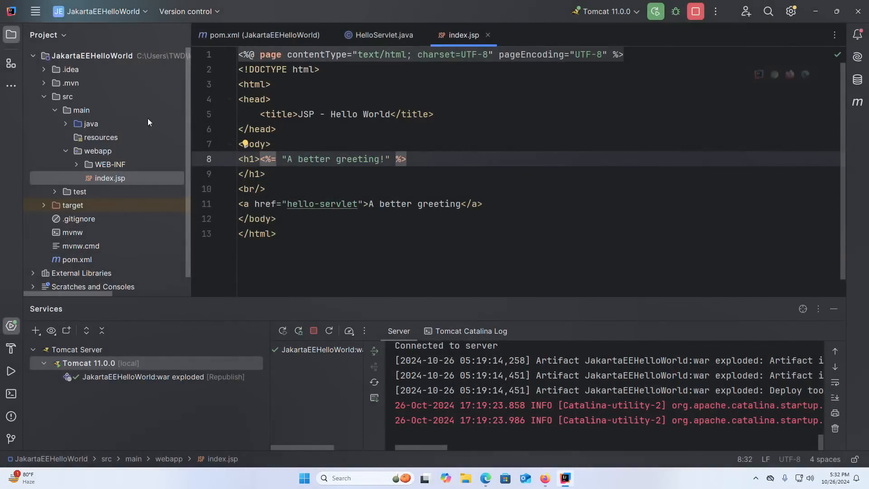
pyautogui.click(219, 11)
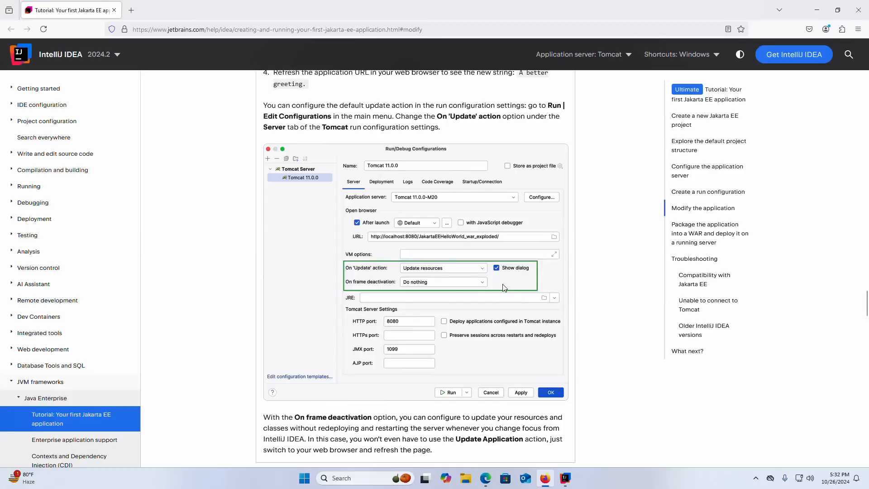
pyautogui.click(564, 478)
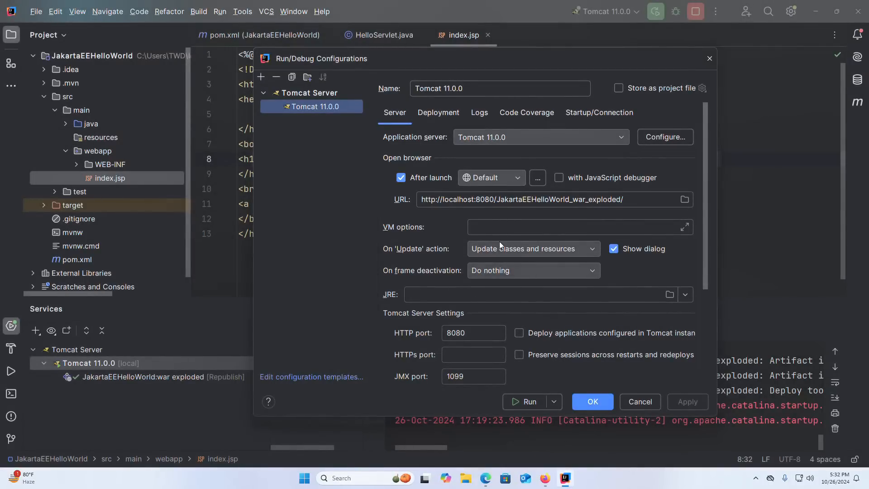
pyautogui.moveTo(592, 251)
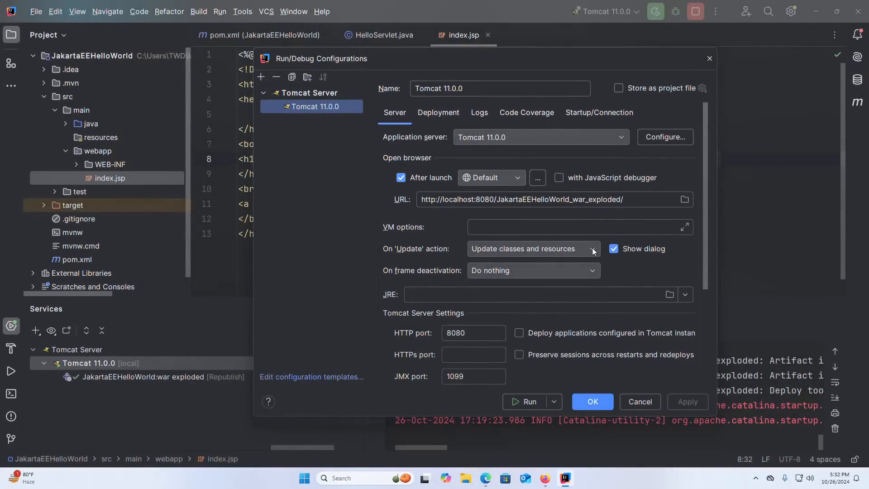
pyautogui.click(592, 248)
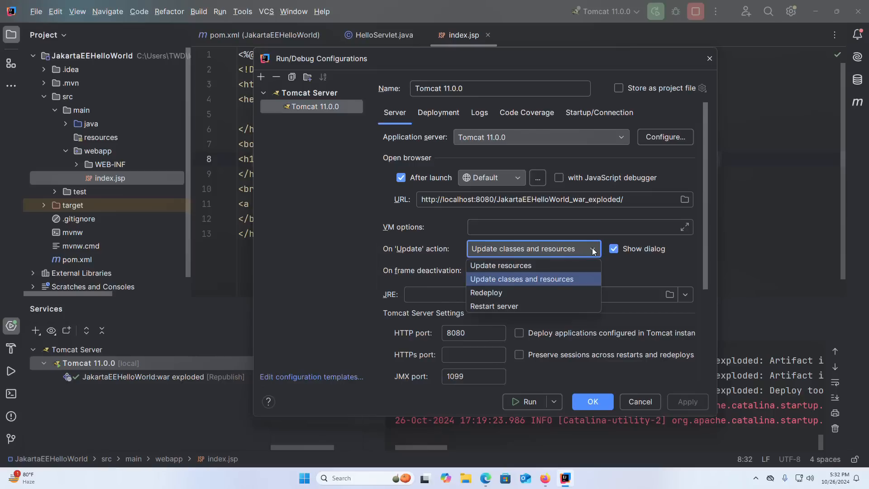
pyautogui.moveTo(500, 265)
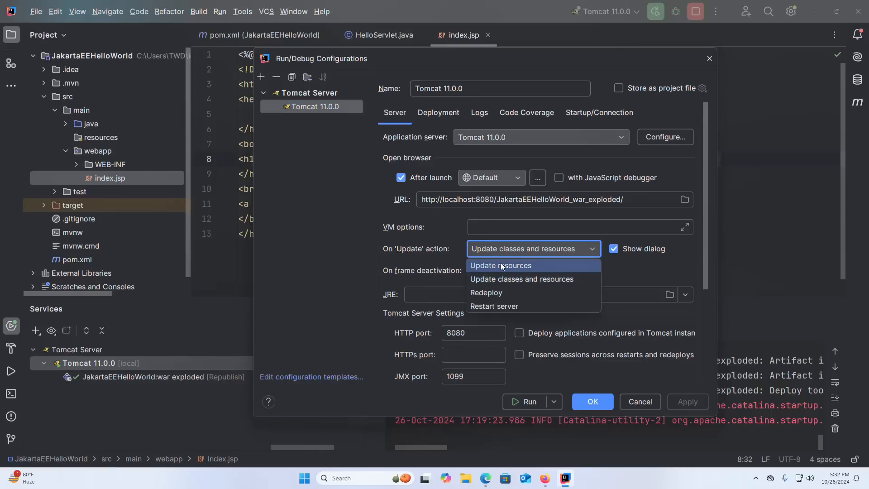
pyautogui.moveTo(494, 267)
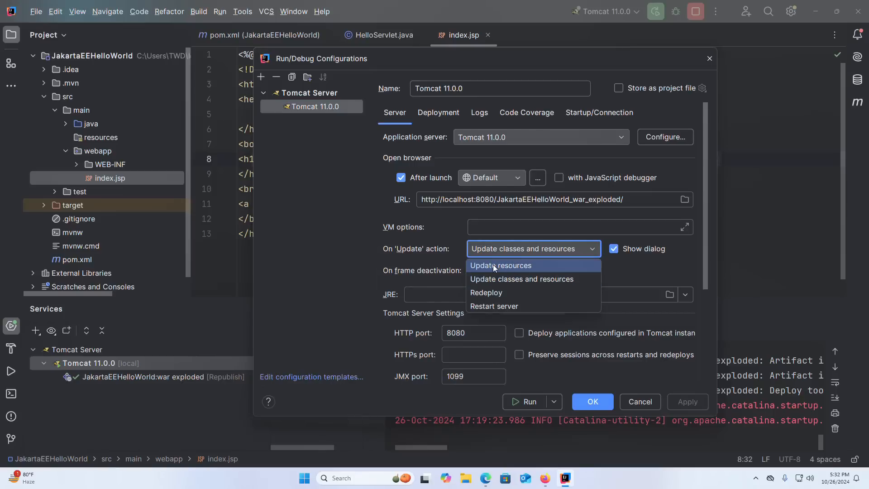
pyautogui.click(500, 266)
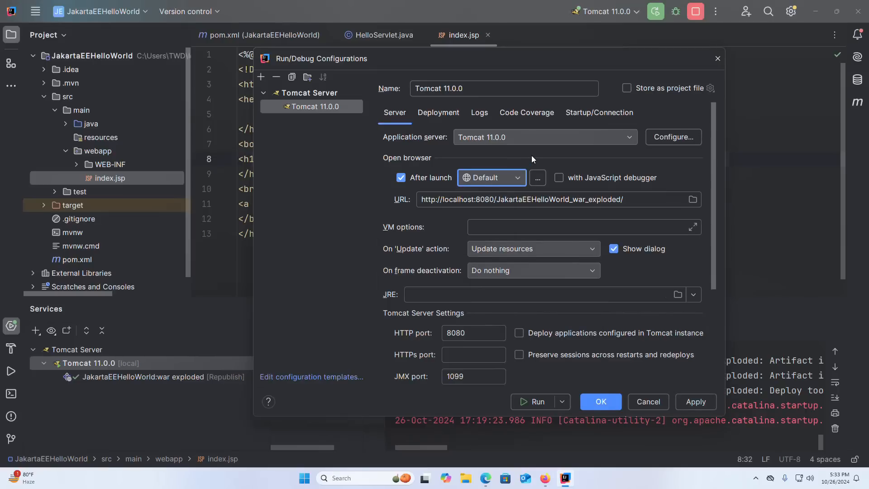
pyautogui.click(516, 177)
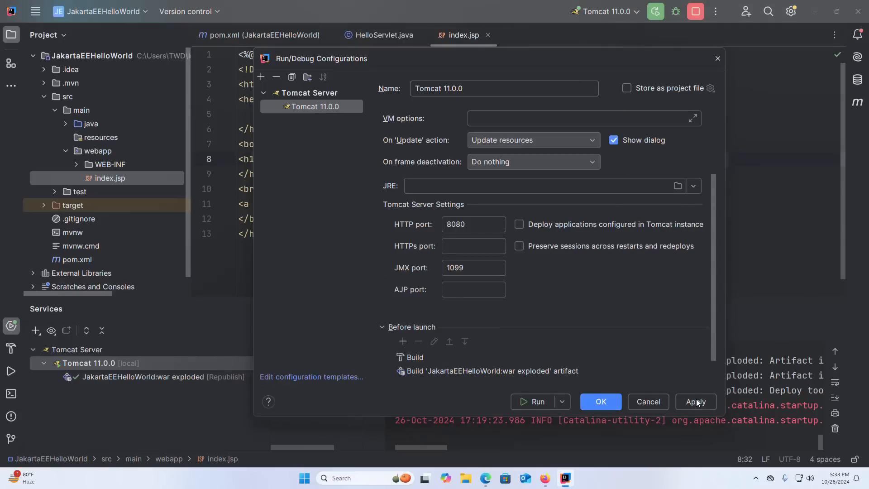
pyautogui.click(695, 401)
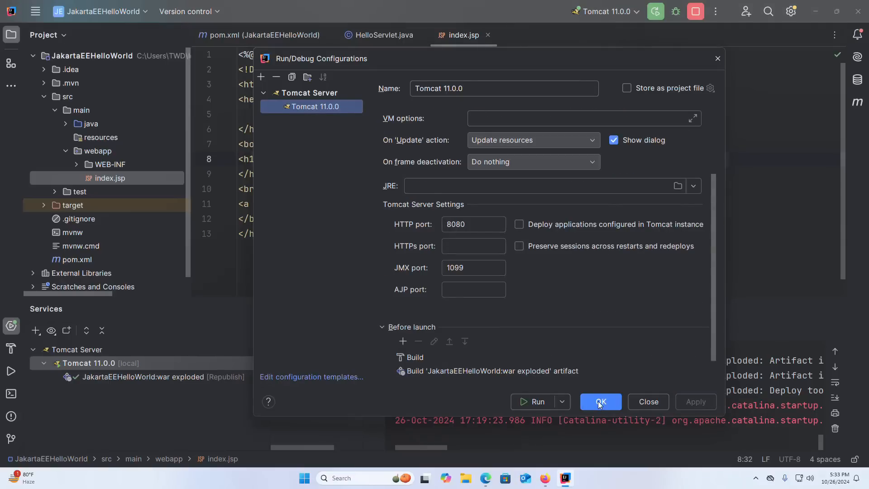
pyautogui.click(600, 401)
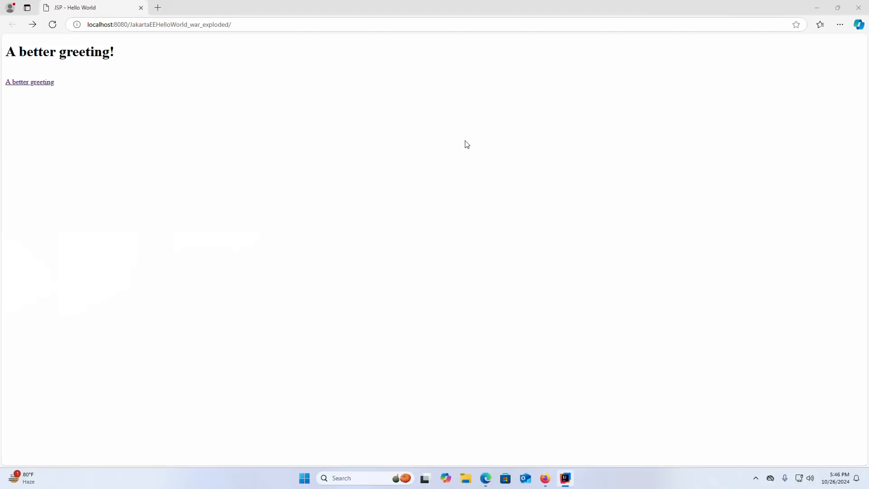
pyautogui.moveTo(447, 247)
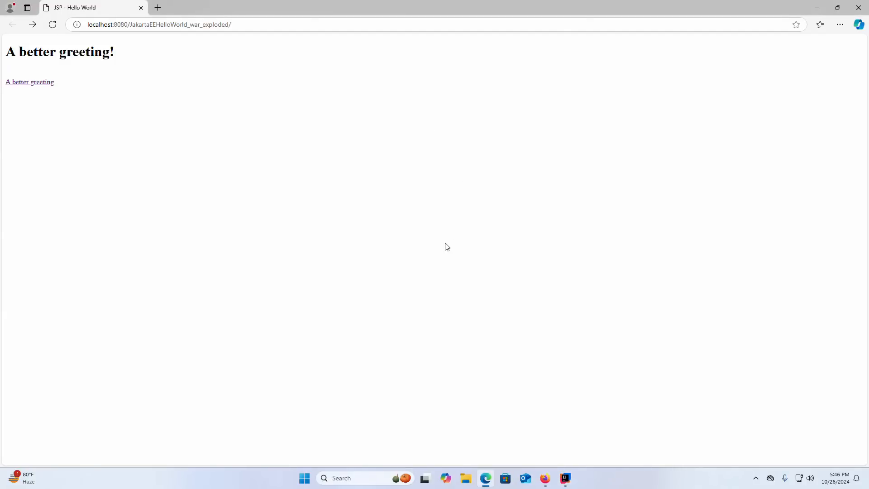